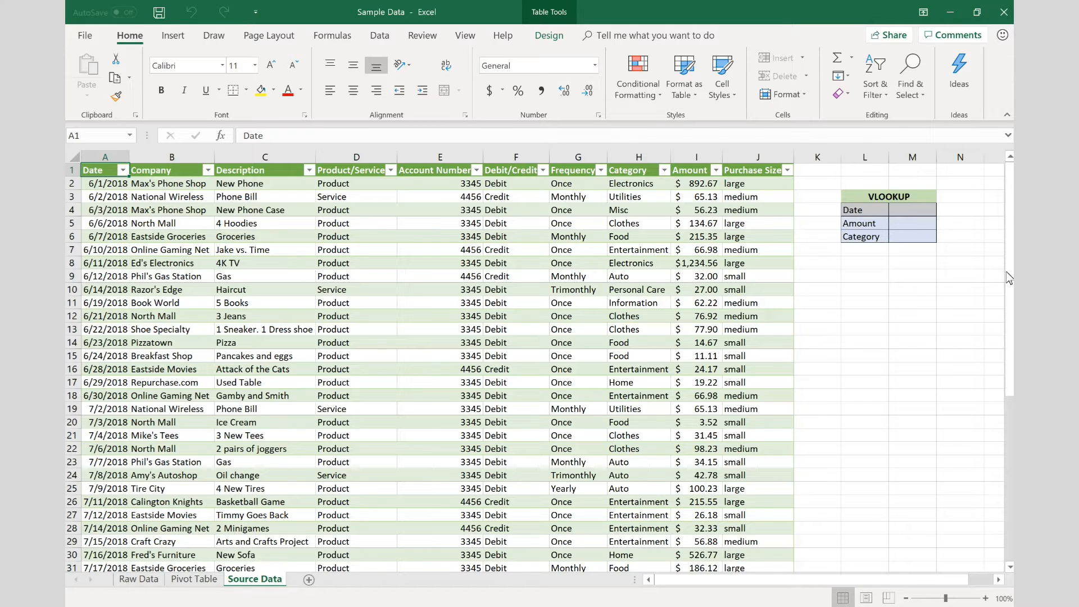
# Scroll the data and point out the Entertainment, Food and Electronics category entries
pyautogui.scroll(-3)
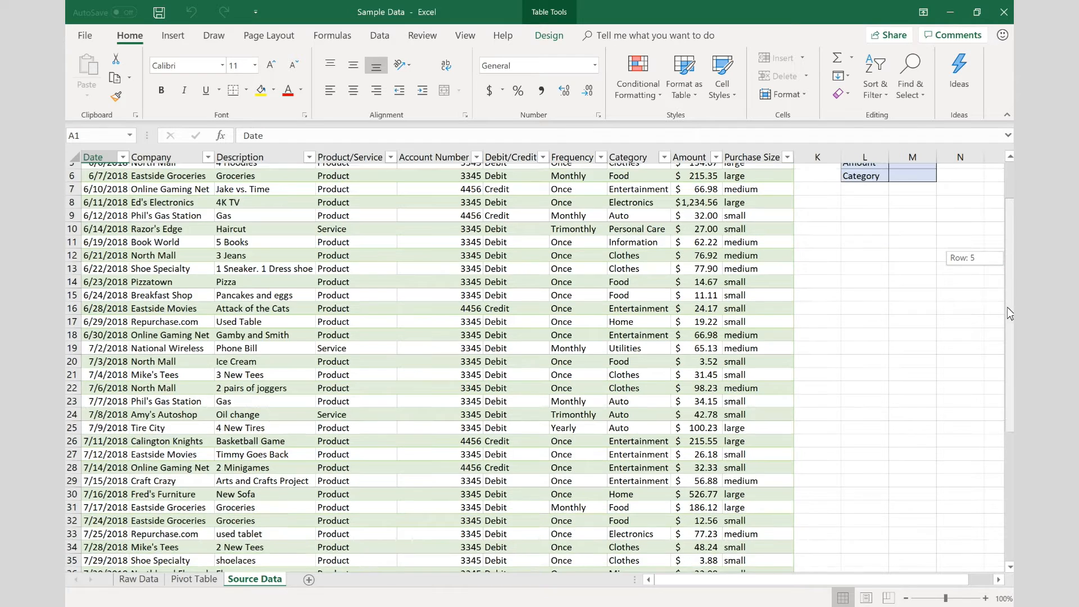
pyautogui.scroll(-3)
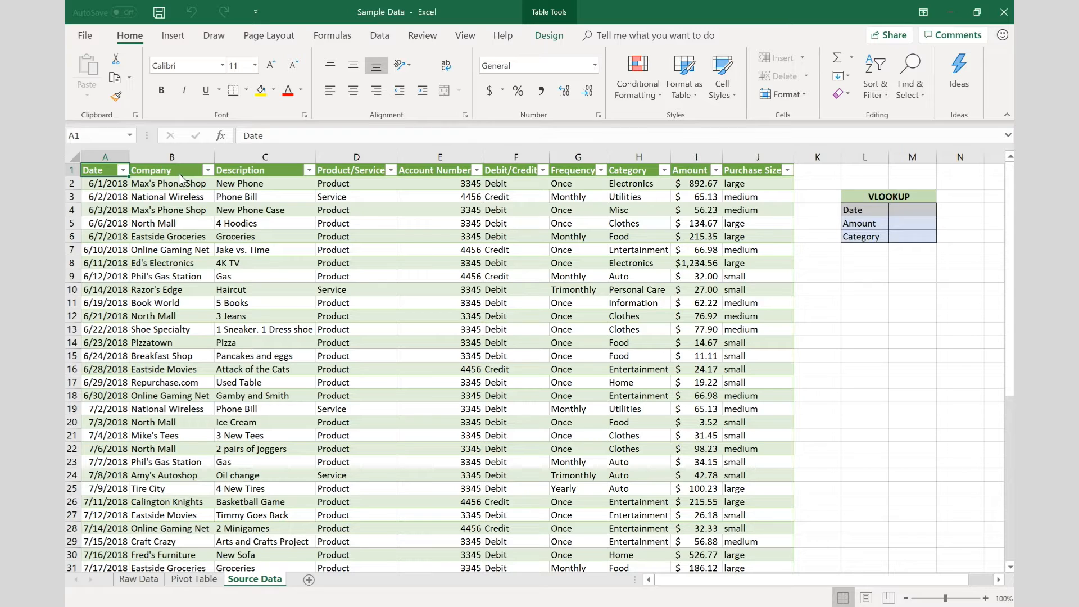
pyautogui.moveTo(273, 190)
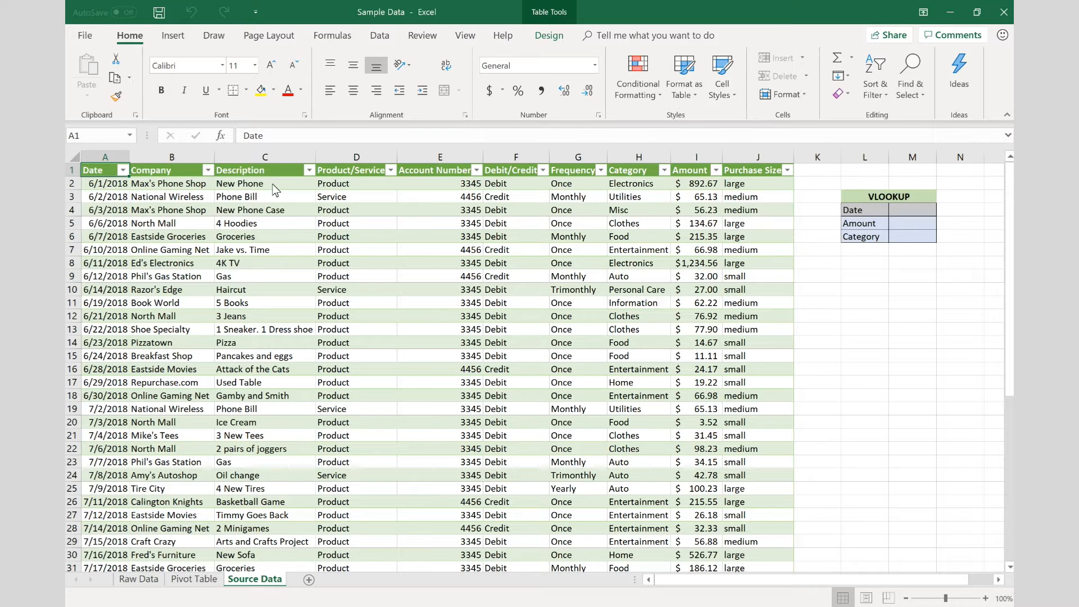
pyautogui.moveTo(338, 184)
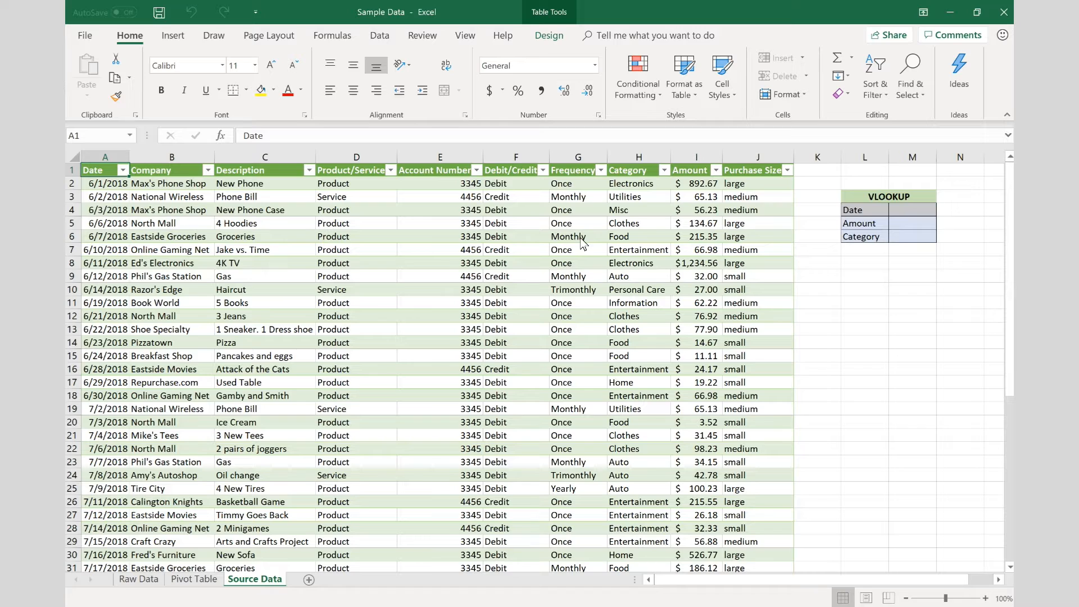
pyautogui.moveTo(602, 200)
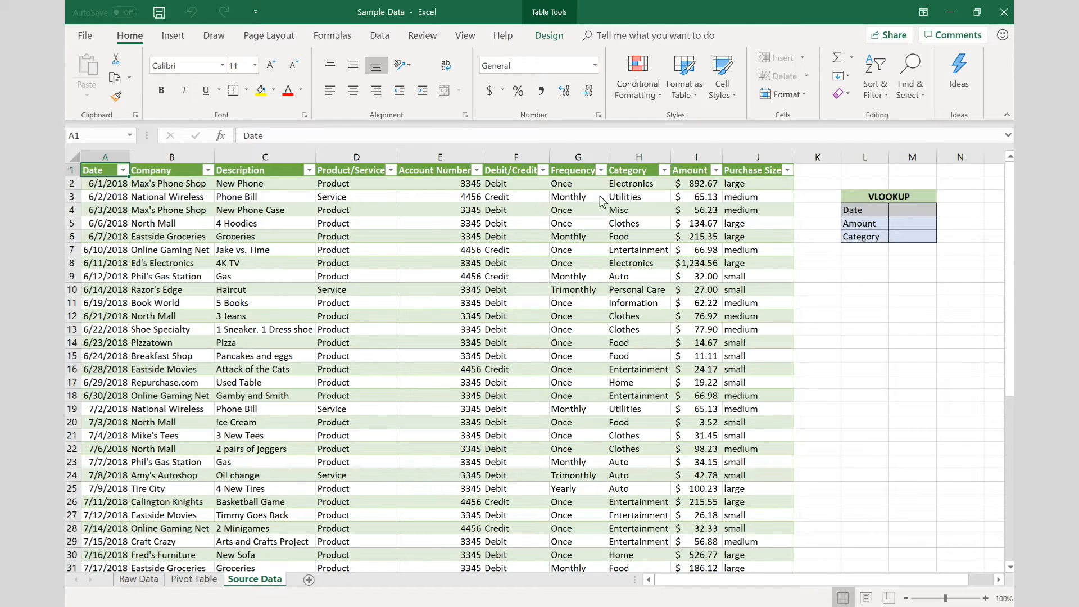
pyautogui.moveTo(568, 195)
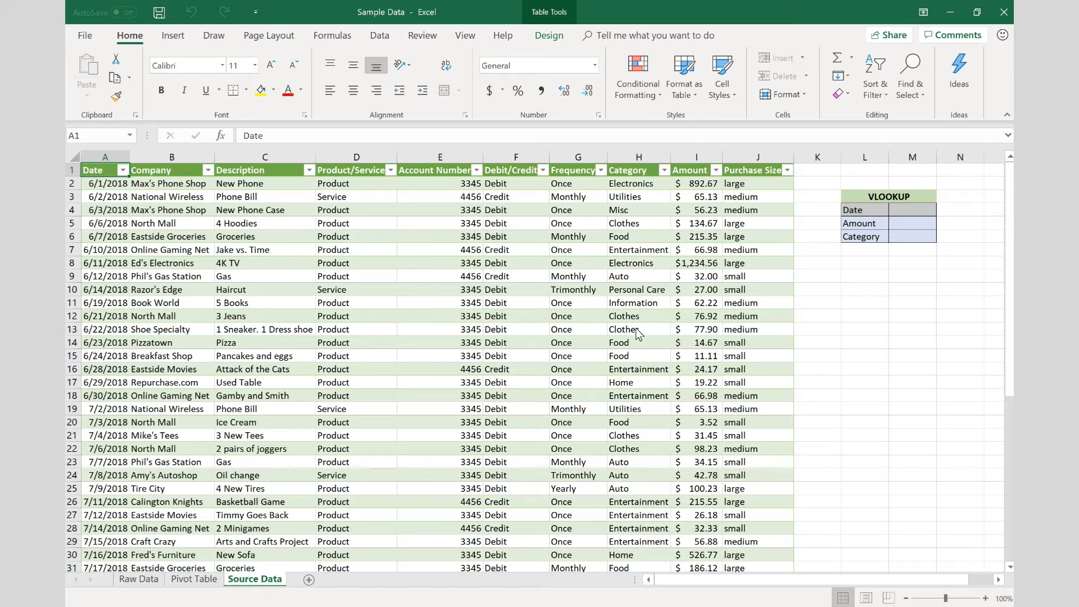
pyautogui.click(637, 249)
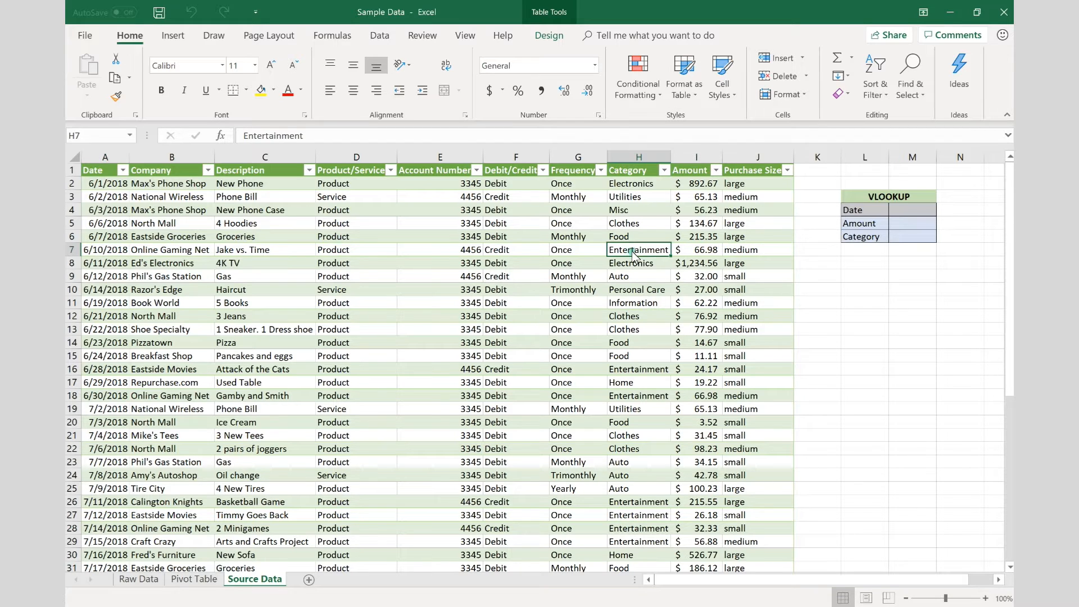
pyautogui.click(638, 236)
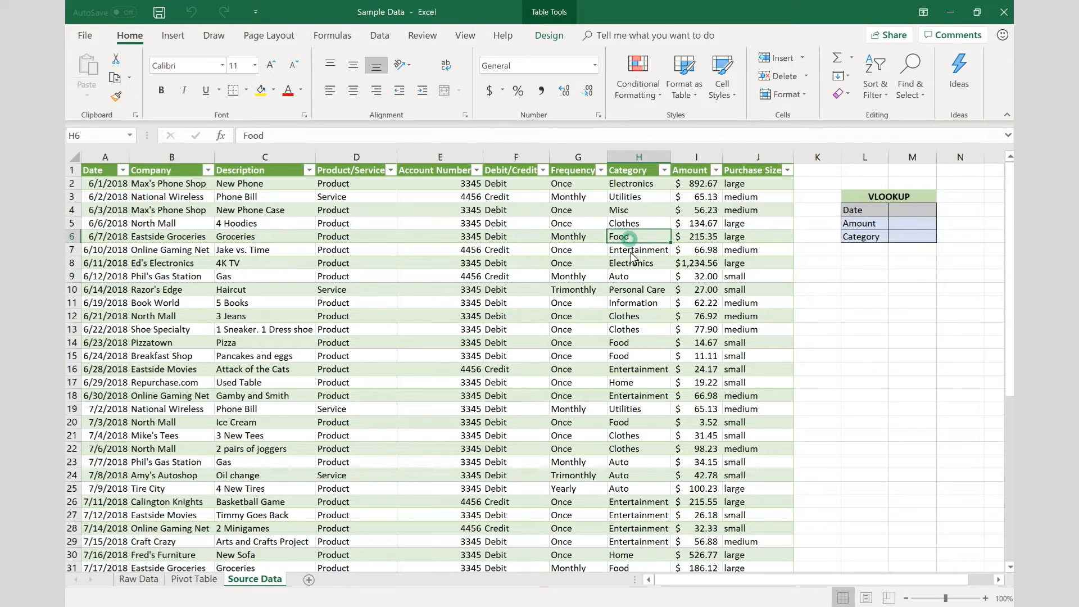
pyautogui.click(638, 263)
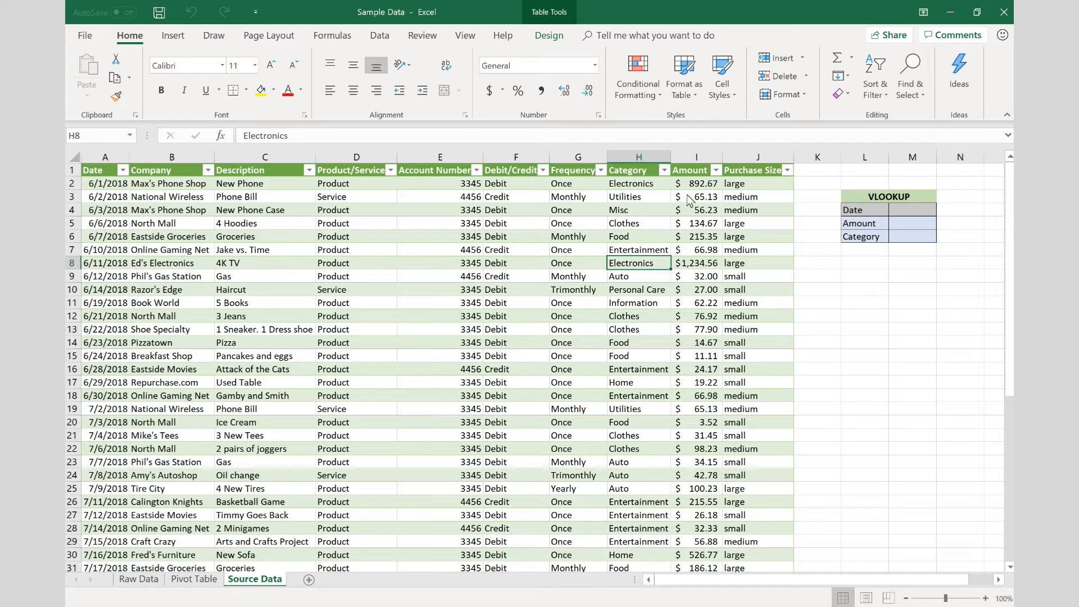
pyautogui.moveTo(747, 255)
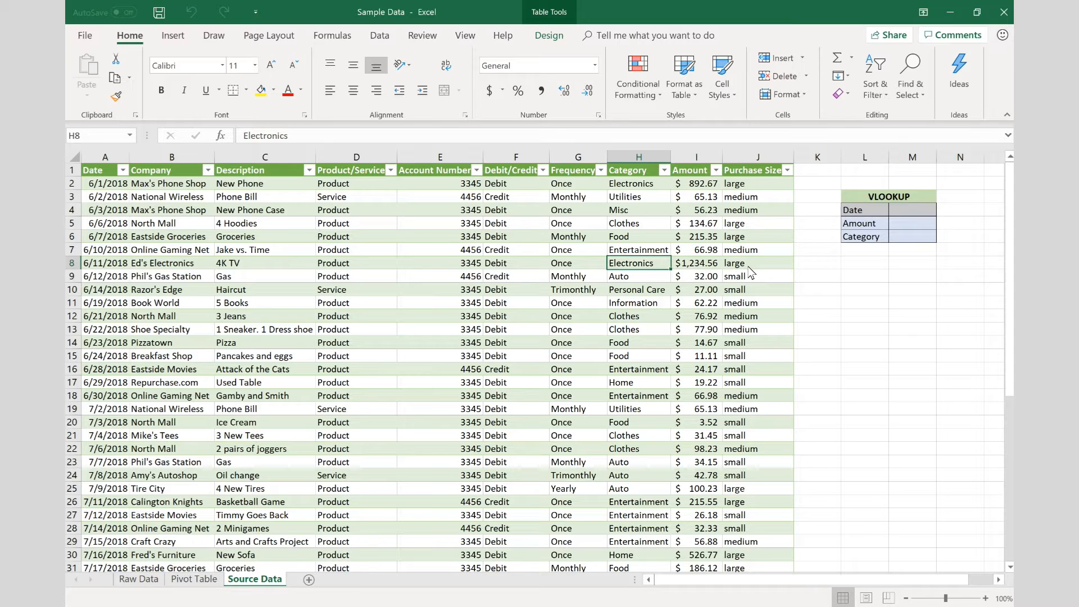
# Open the Description filter choices and close them without changes
pyautogui.scroll(-3)
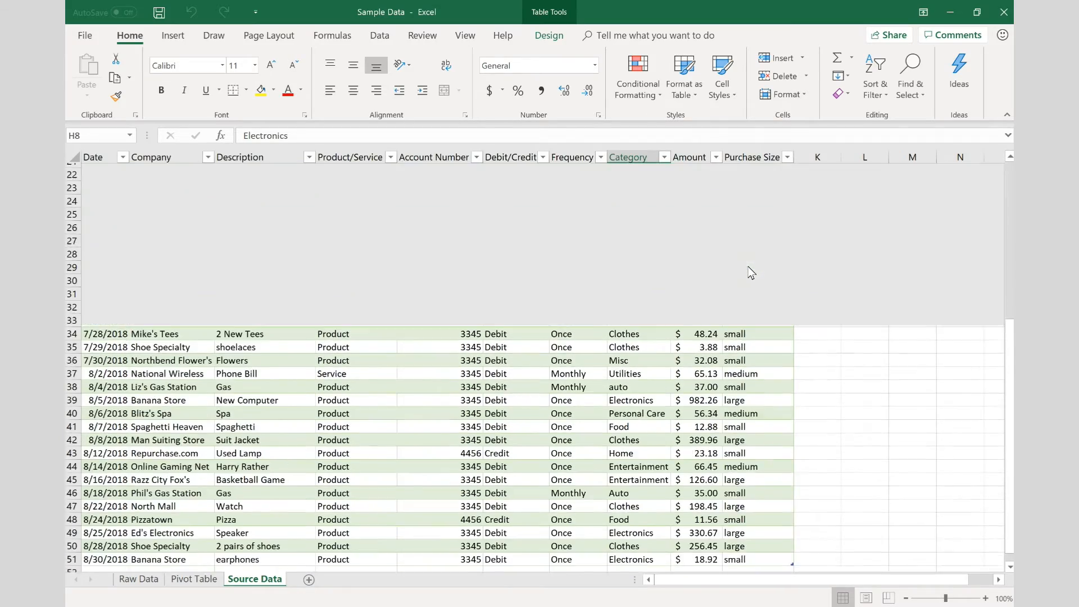
pyautogui.scroll(3)
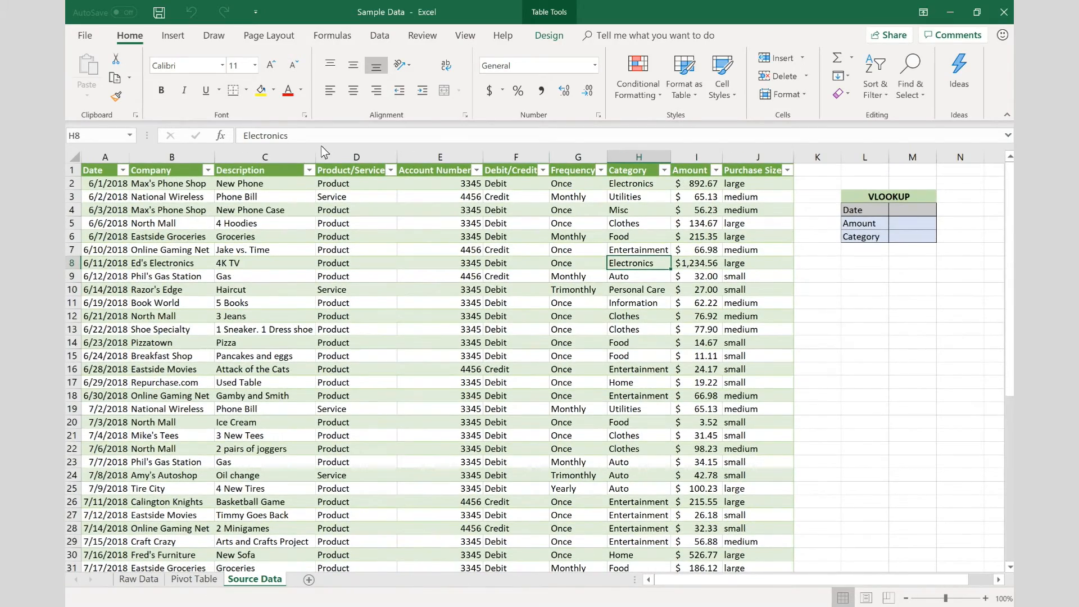
pyautogui.click(309, 170)
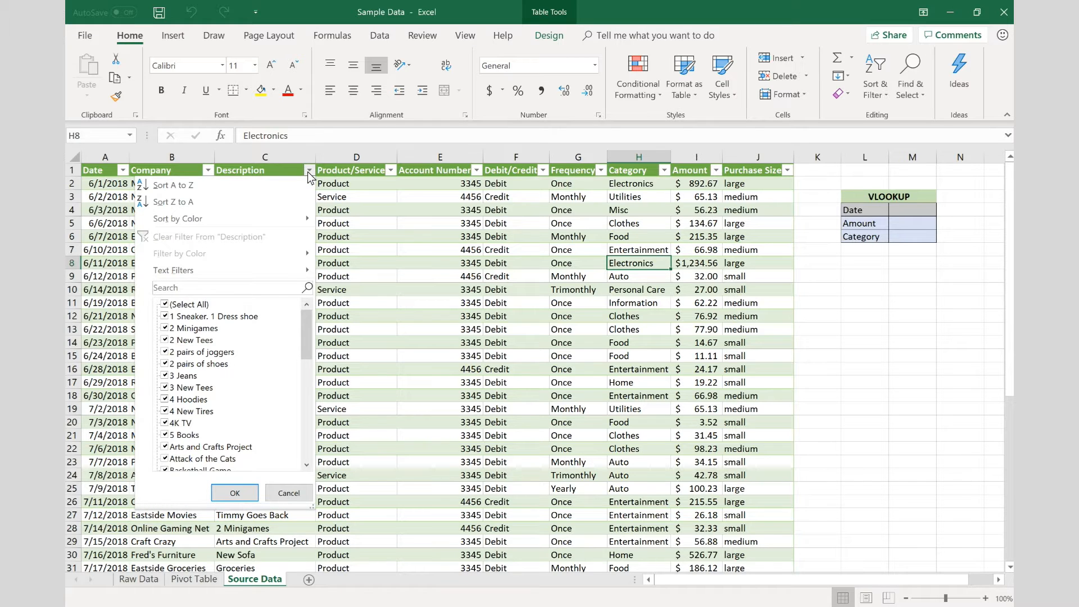
pyautogui.moveTo(241, 261)
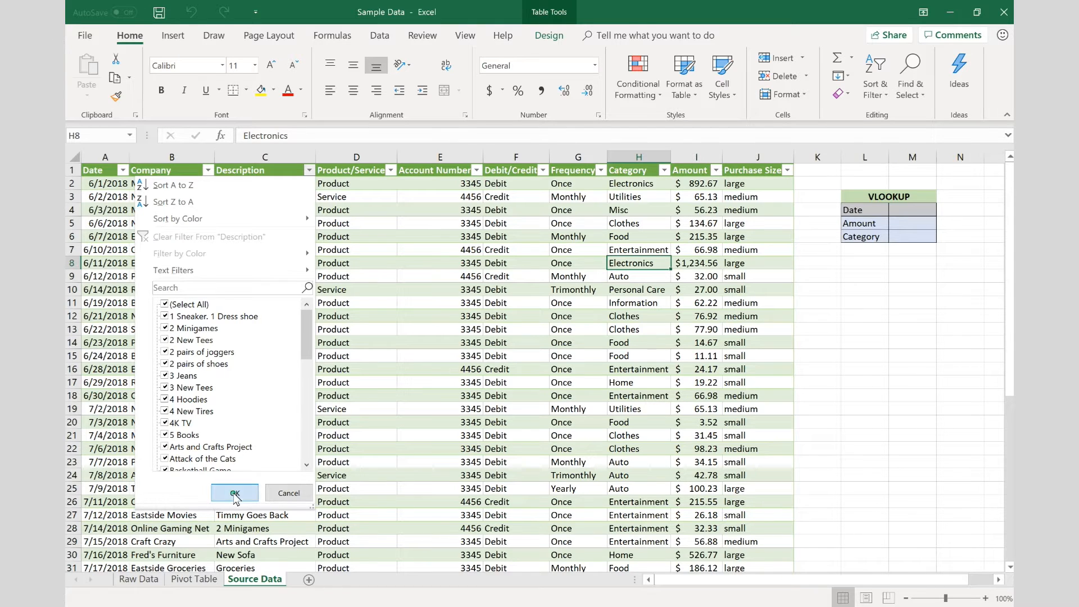
pyautogui.click(234, 493)
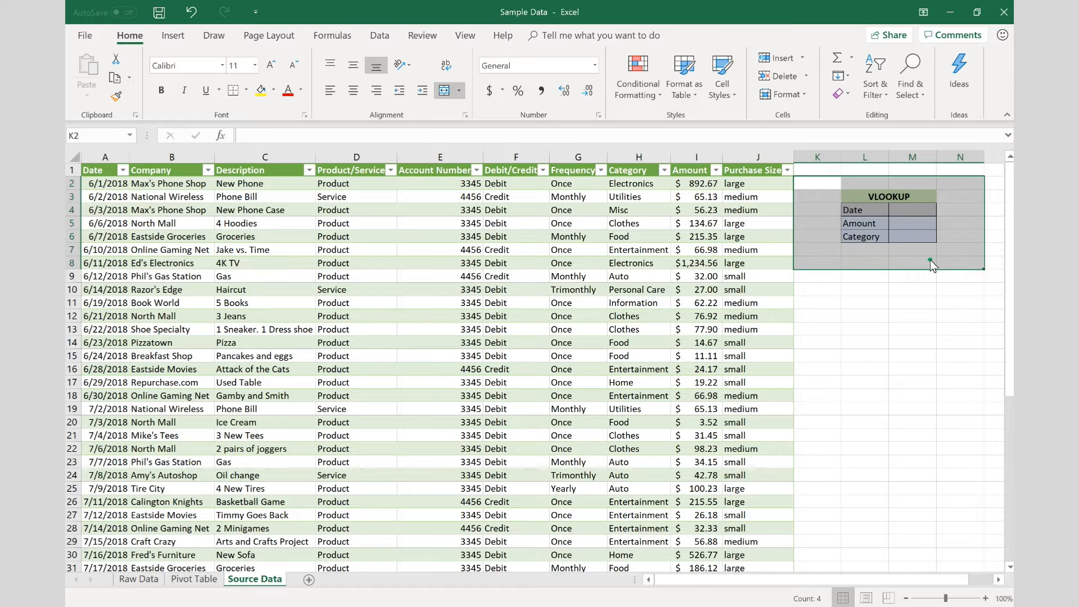
# Highlight the first data rows and point out the first Frequency value and date
pyautogui.click(913, 263)
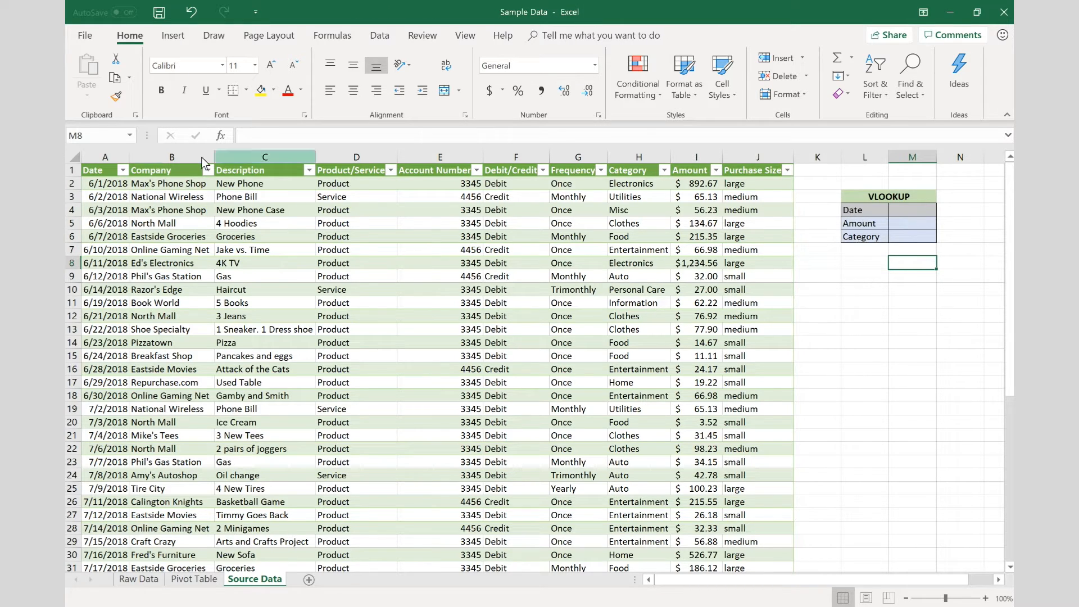
pyautogui.moveTo(104, 183); pyautogui.dragTo(105, 289)
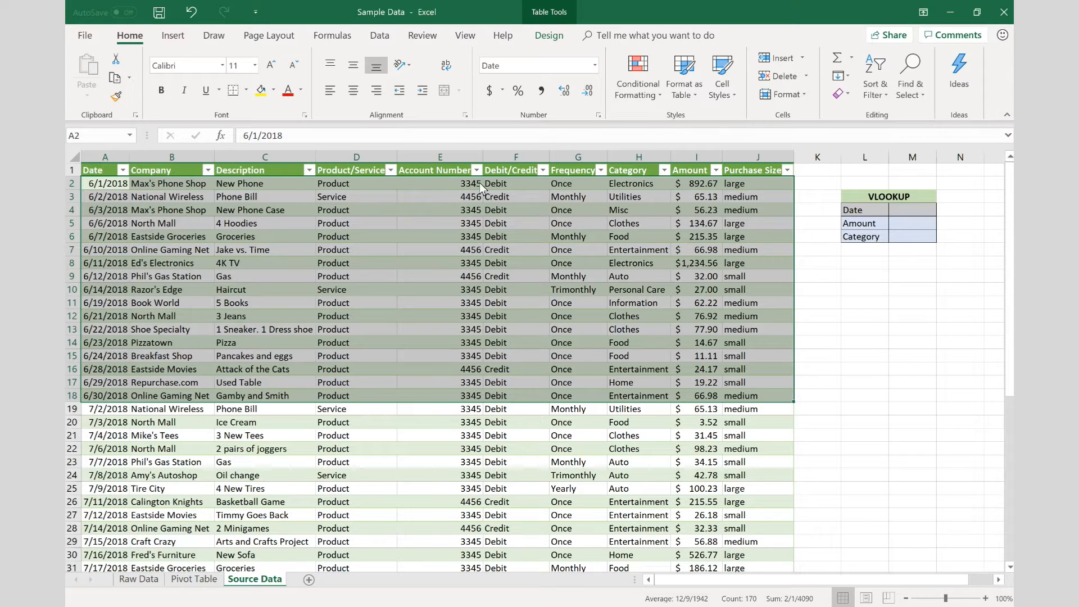
pyautogui.click(104, 184)
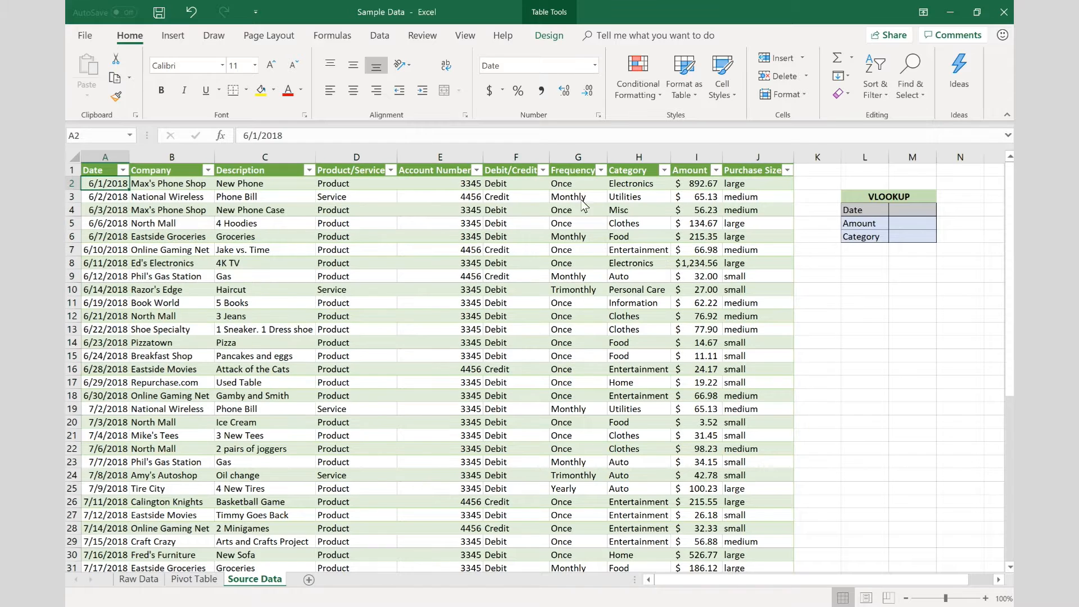
pyautogui.click(577, 184)
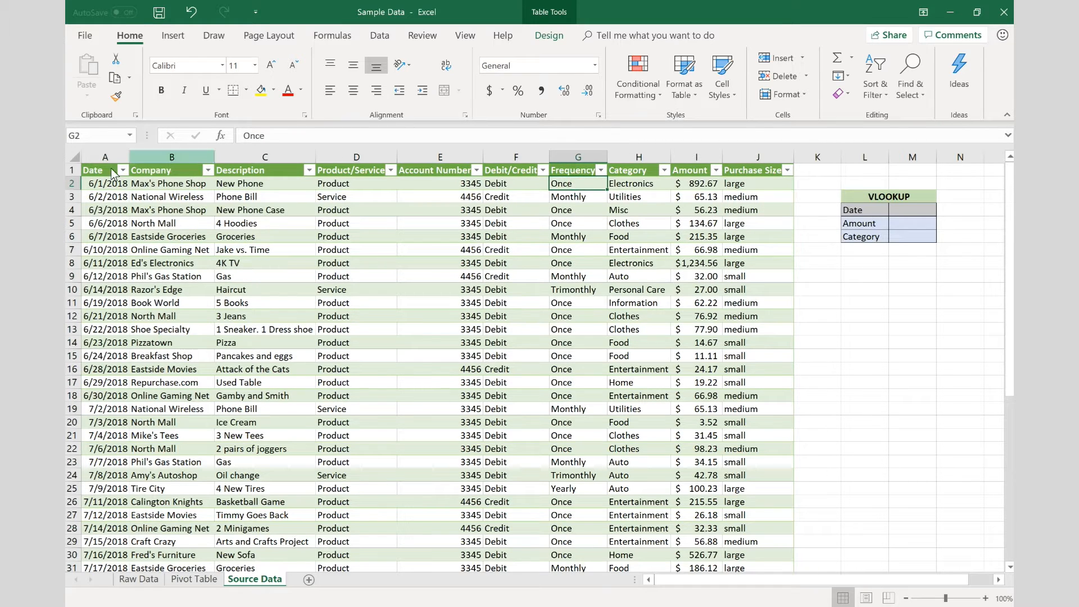
pyautogui.click(105, 184)
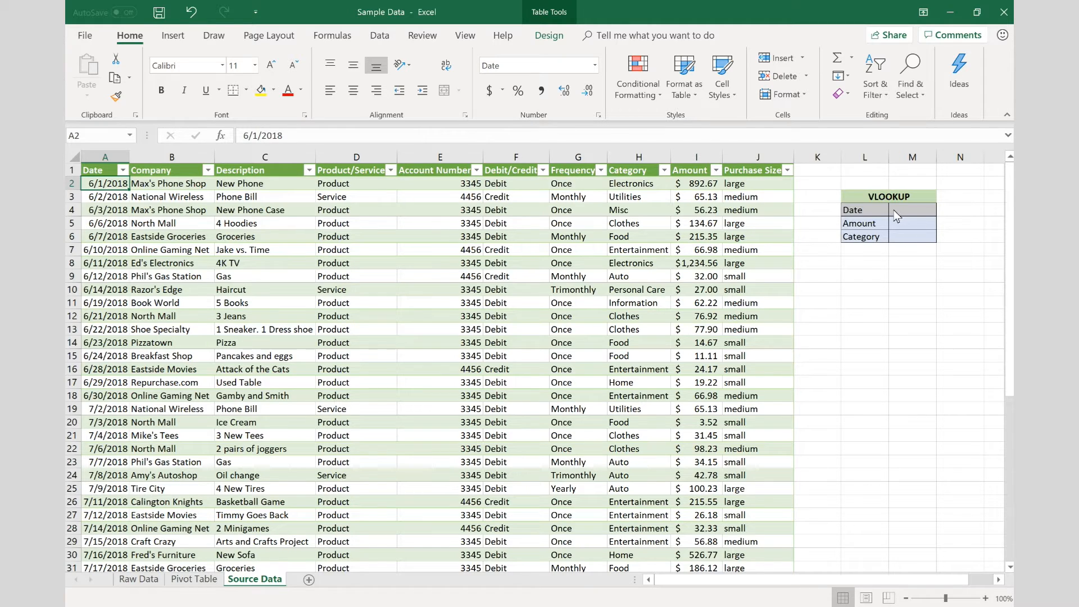
# Set the Date cell M4 to reference the 7/6/2018 date from column A
pyautogui.click(912, 209)
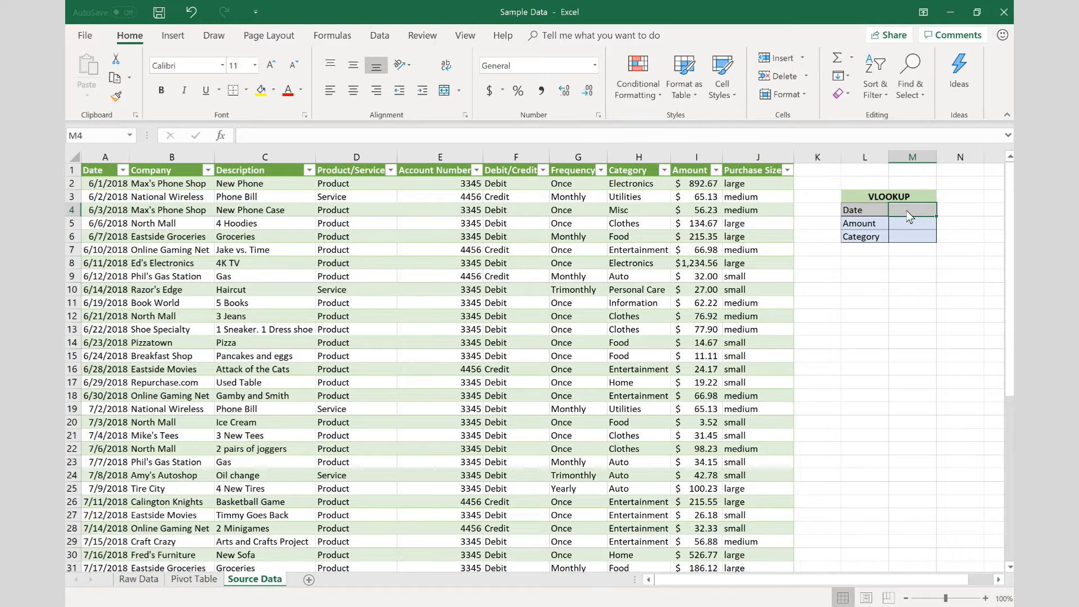
pyautogui.write('=')
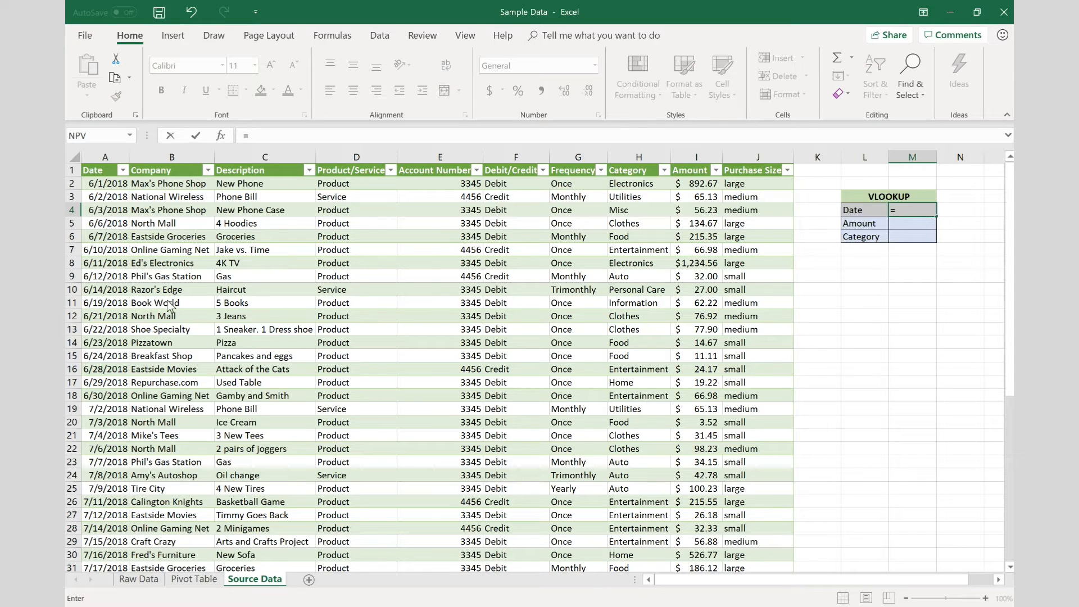
pyautogui.click(104, 448)
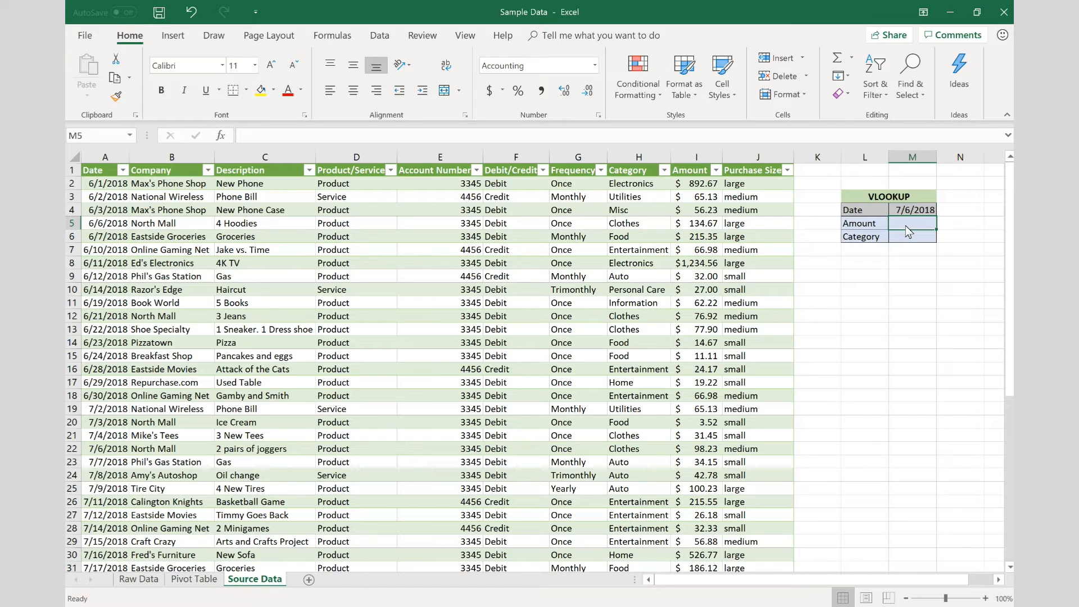
# Enter =VLOOKUP(M4,Table2,9,FALSE) in M5 so Amount returns $98.23
pyautogui.write('=')
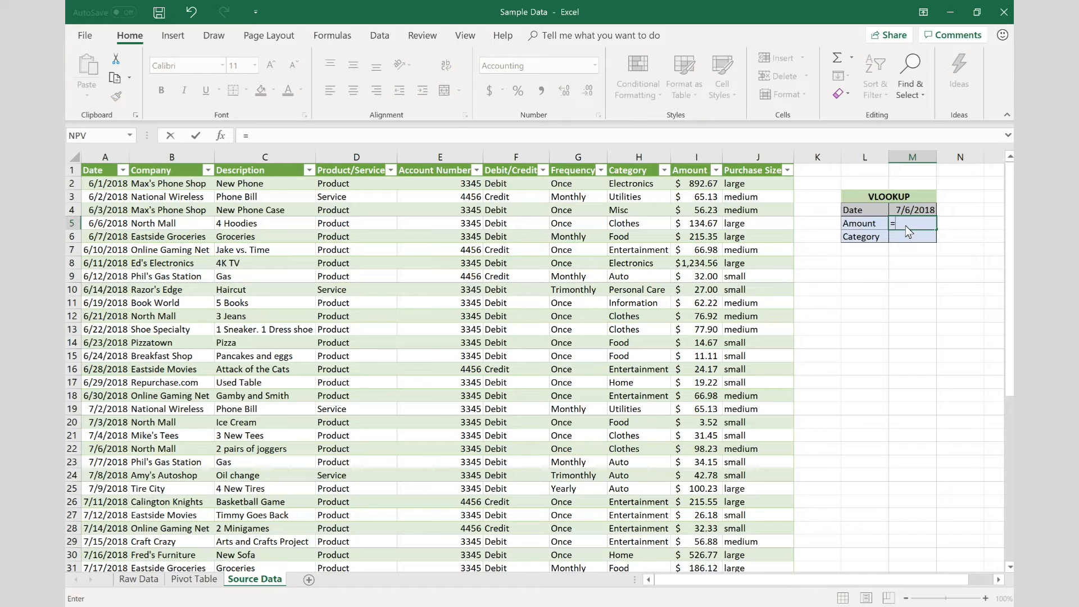
pyautogui.write('vlookup(')
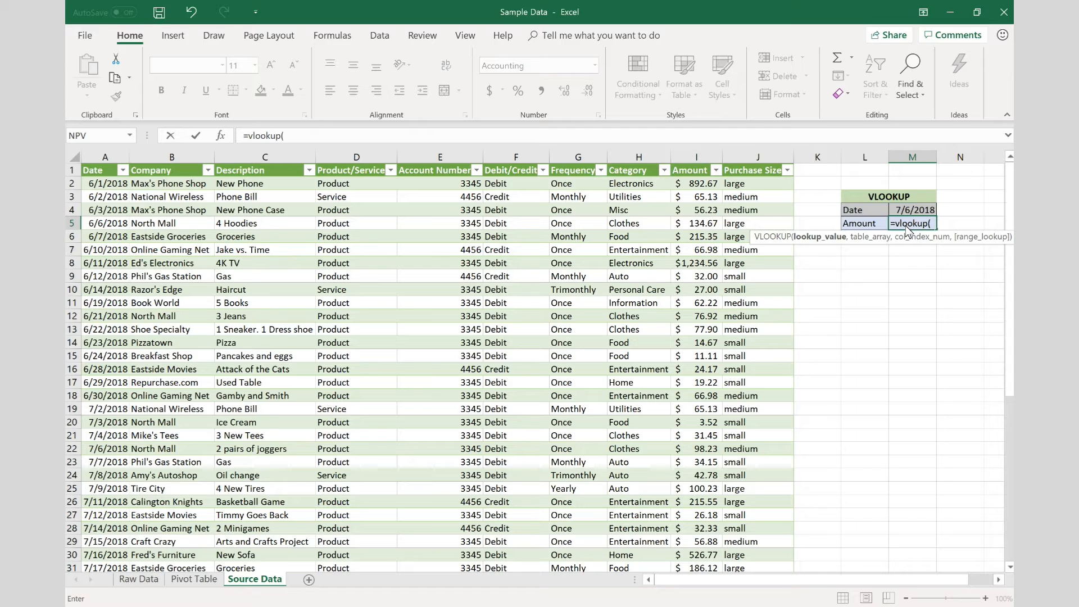
pyautogui.moveTo(445, 361)
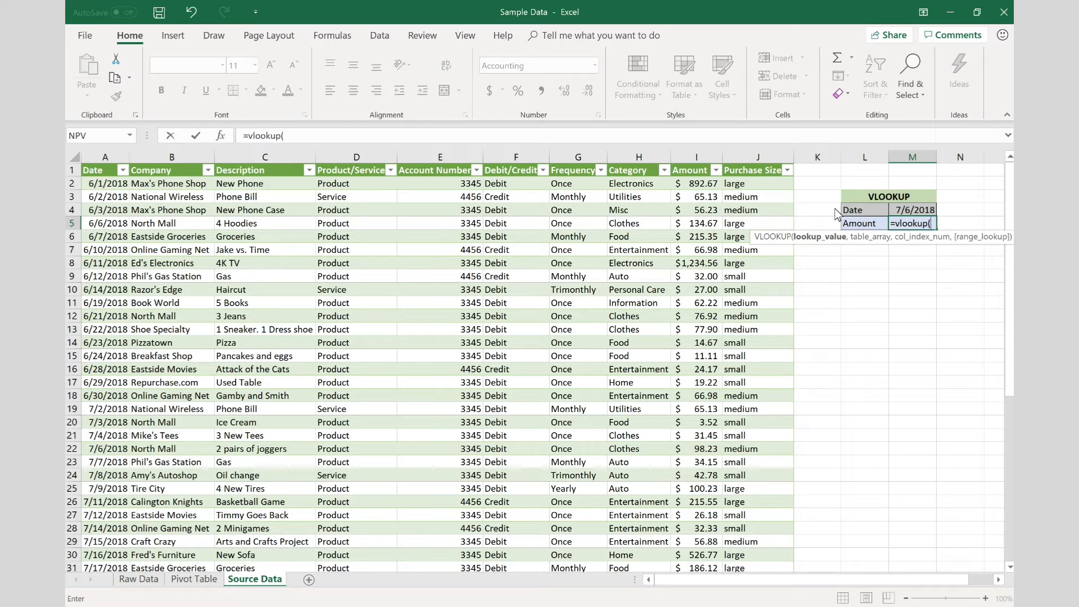
pyautogui.click(915, 210)
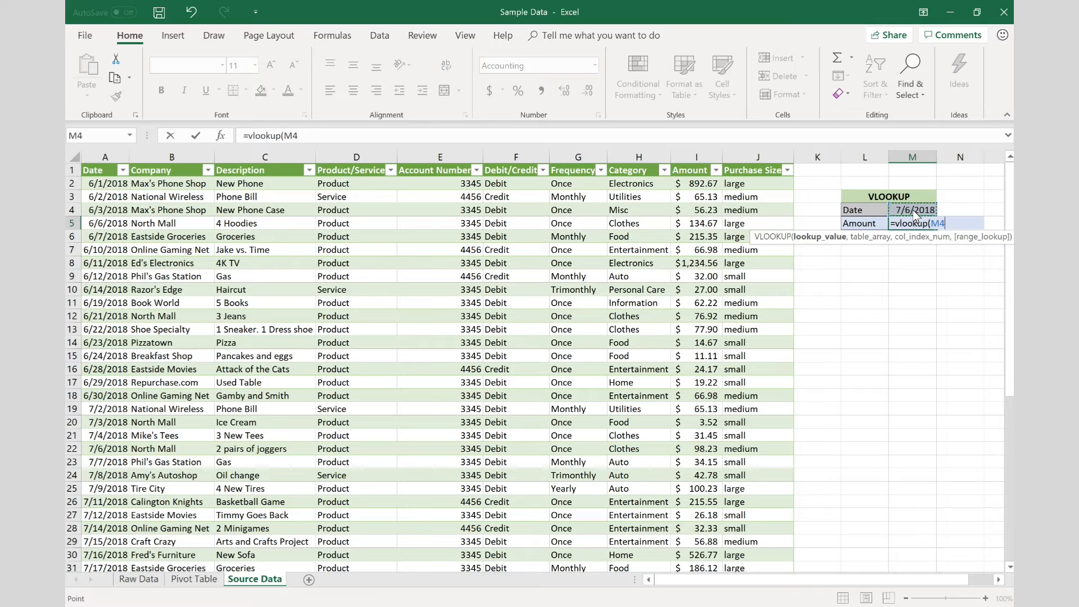
pyautogui.write(',Table2')
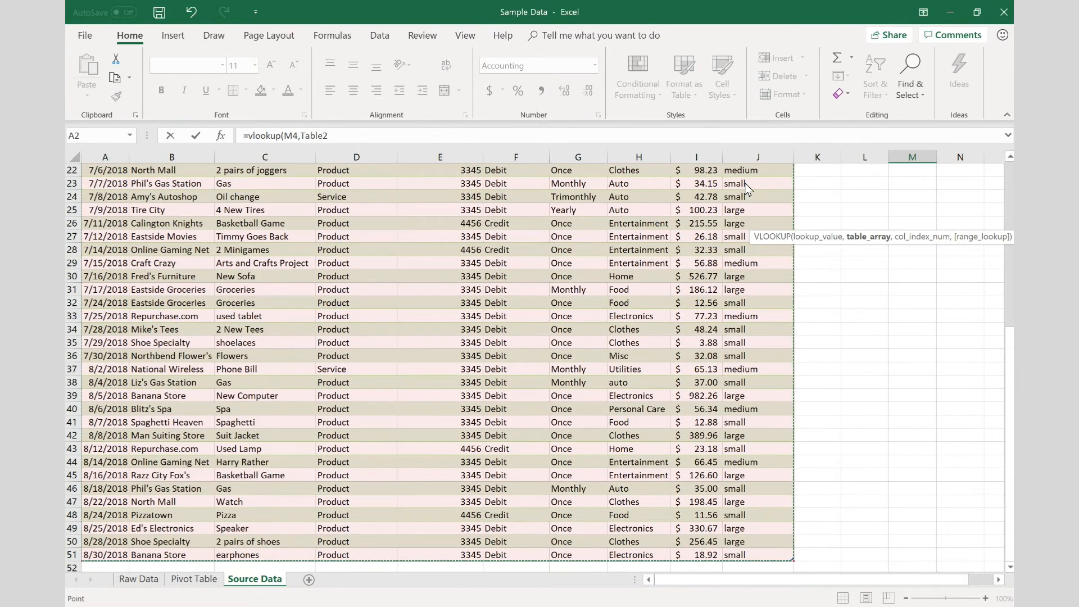
pyautogui.write(',')
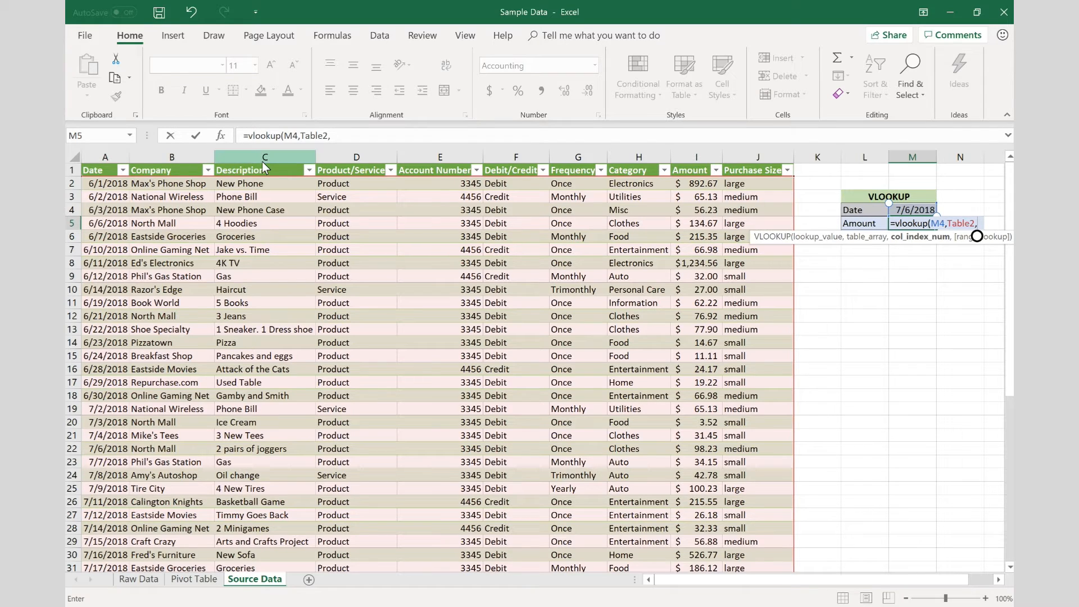
pyautogui.moveTo(515, 162)
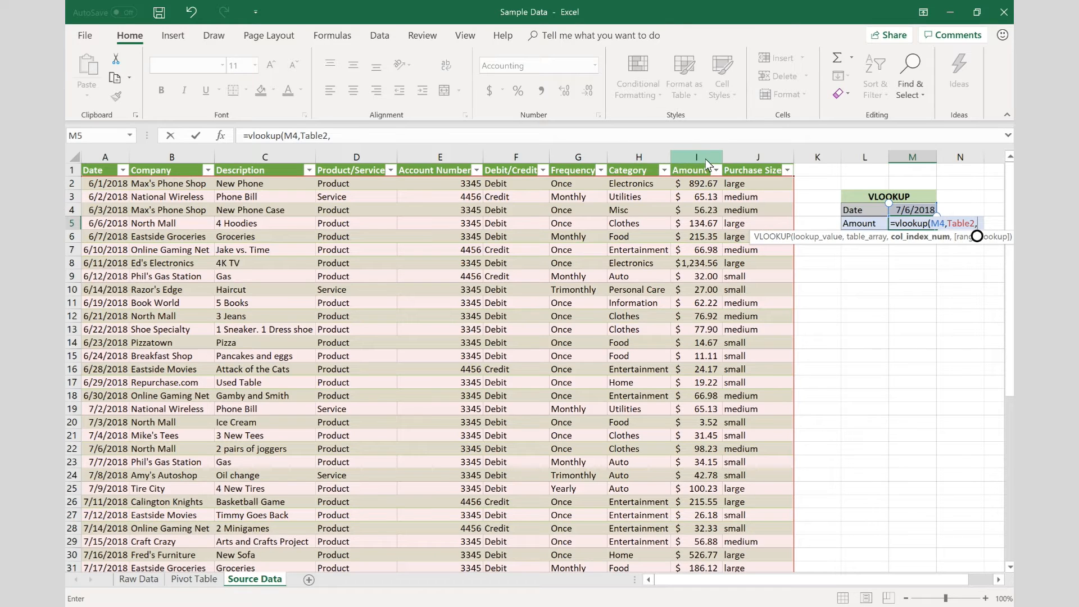
pyautogui.write('9')
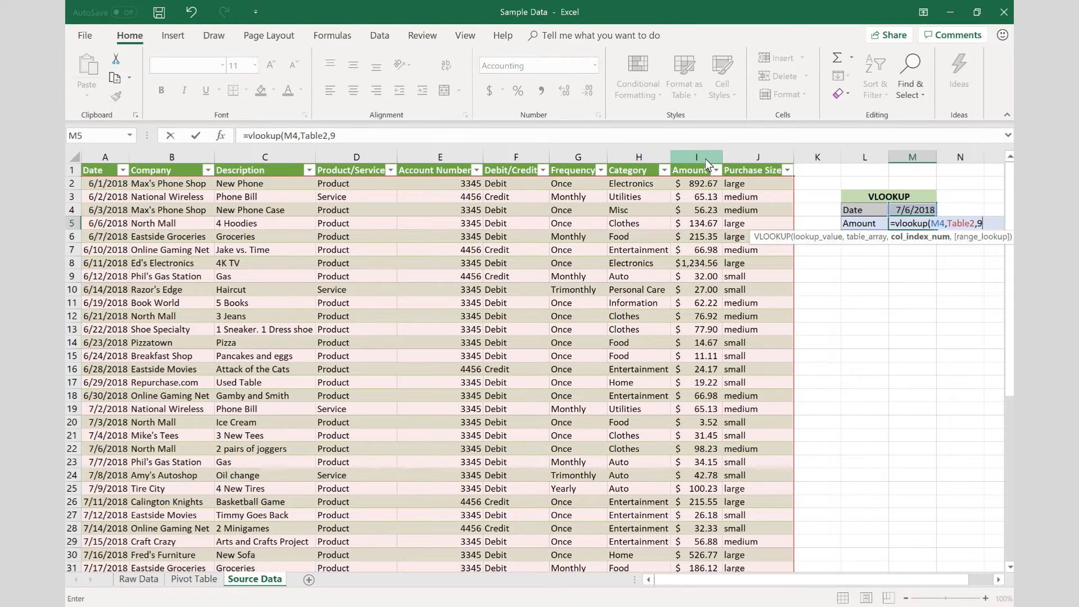
pyautogui.write(',')
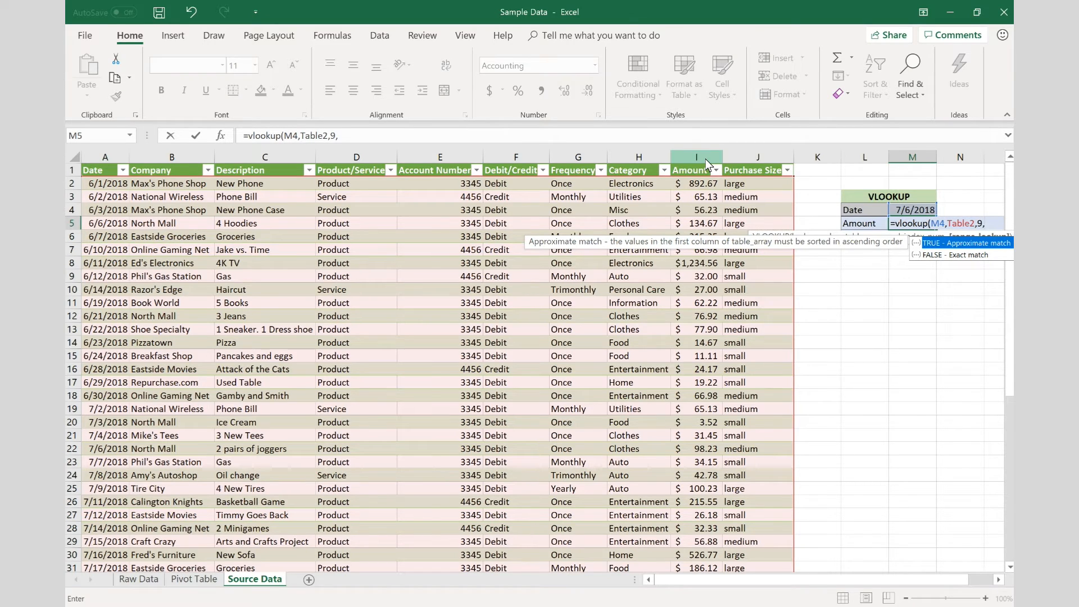
pyautogui.write('fal')
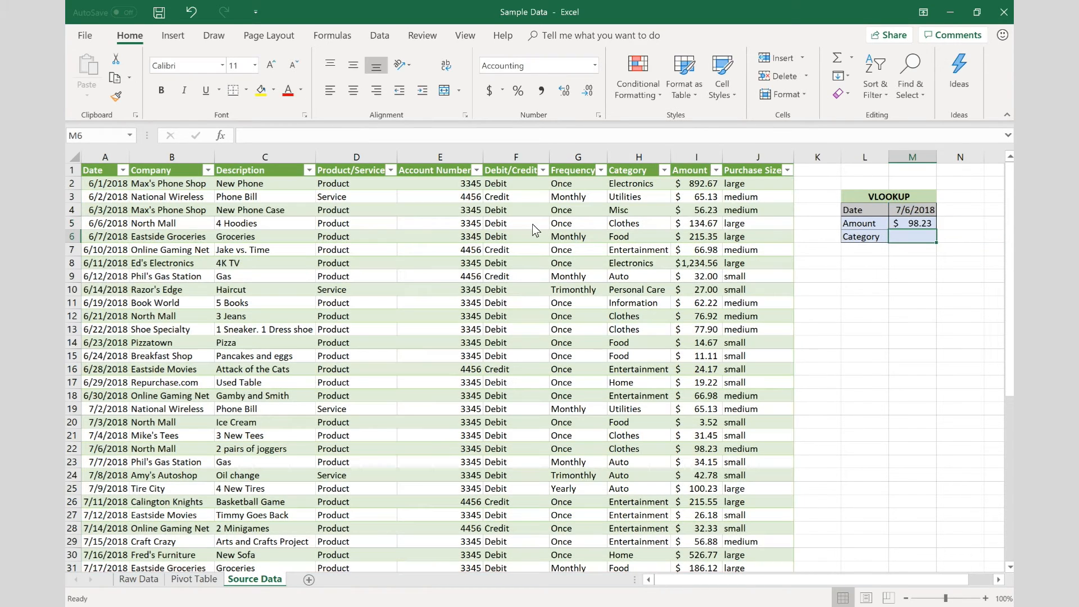
pyautogui.moveTo(100, 373)
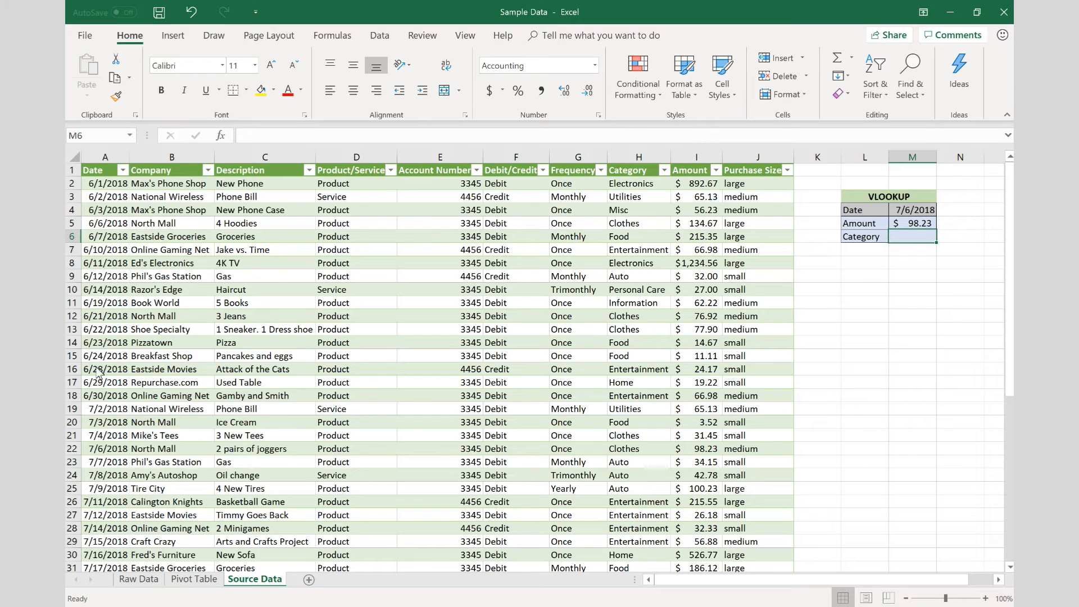
# Check the 7/6/2018 row, then start the M6 Category VLOOKUP on M4 and Table2
pyautogui.click(71, 448)
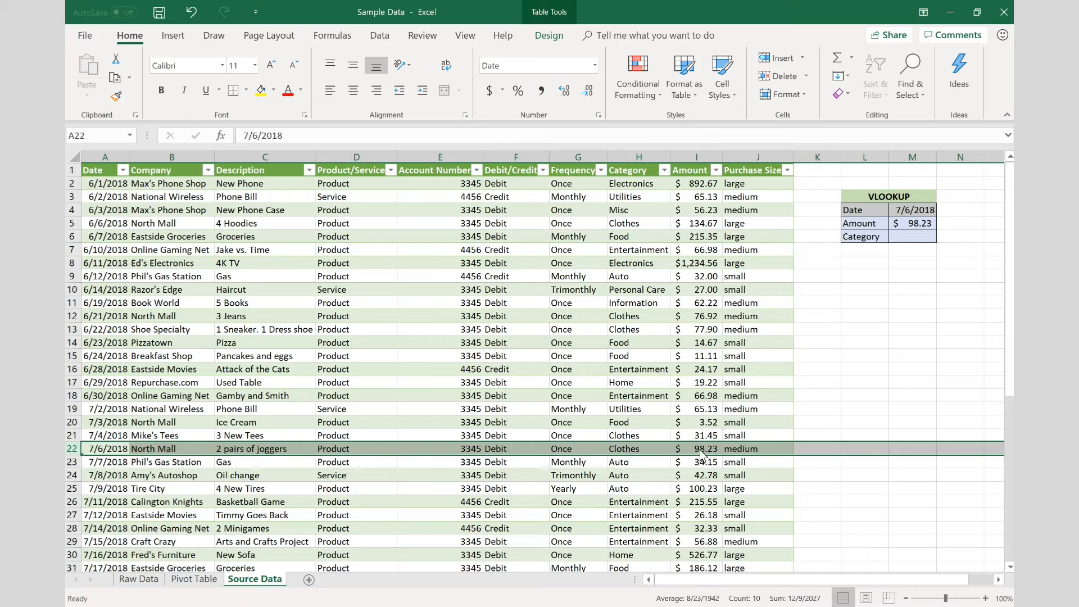
pyautogui.click(913, 223)
pyautogui.write('=VLOOKUP(M4,Table2,8,FALSE')
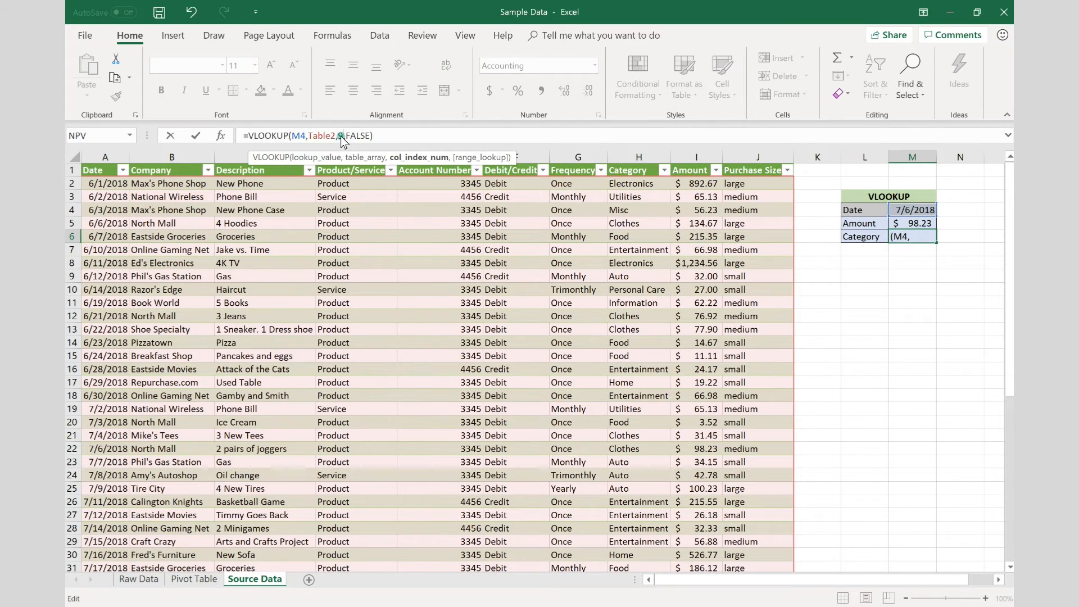
pyautogui.write('9')
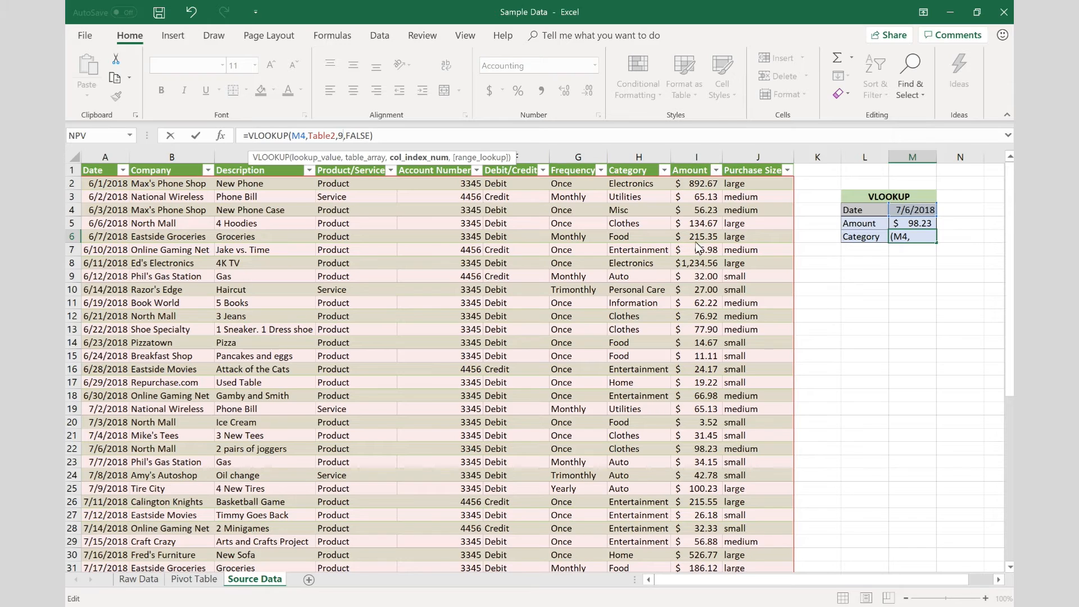
pyautogui.moveTo(627, 284)
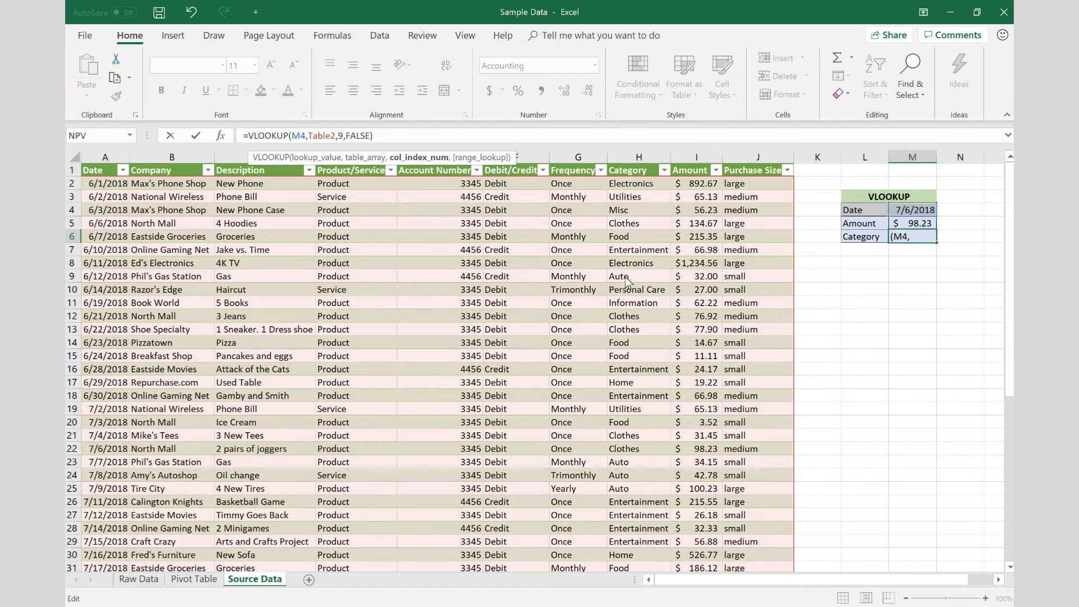
pyautogui.moveTo(630, 303)
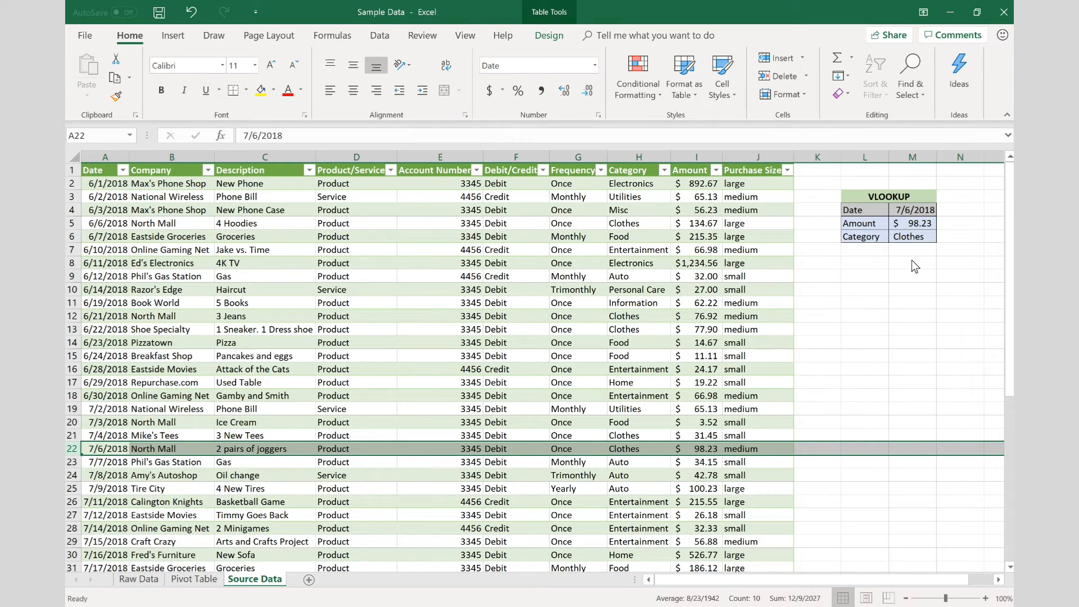
pyautogui.click(913, 210)
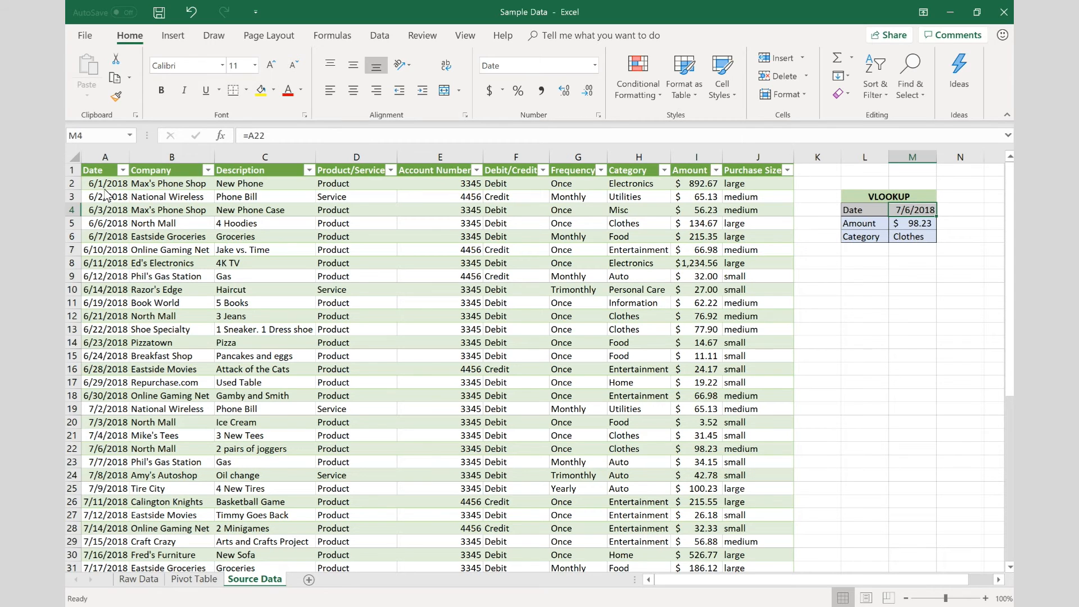
pyautogui.moveTo(101, 279)
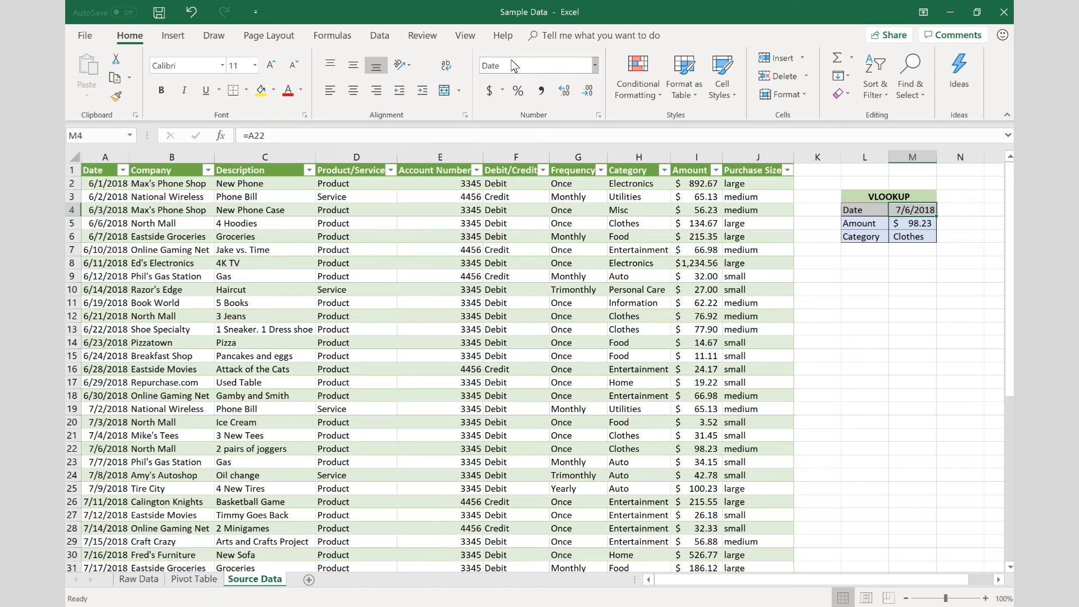
# Give M4 List data validation sourced from the dates in $A$2:$A$51
pyautogui.click(380, 34)
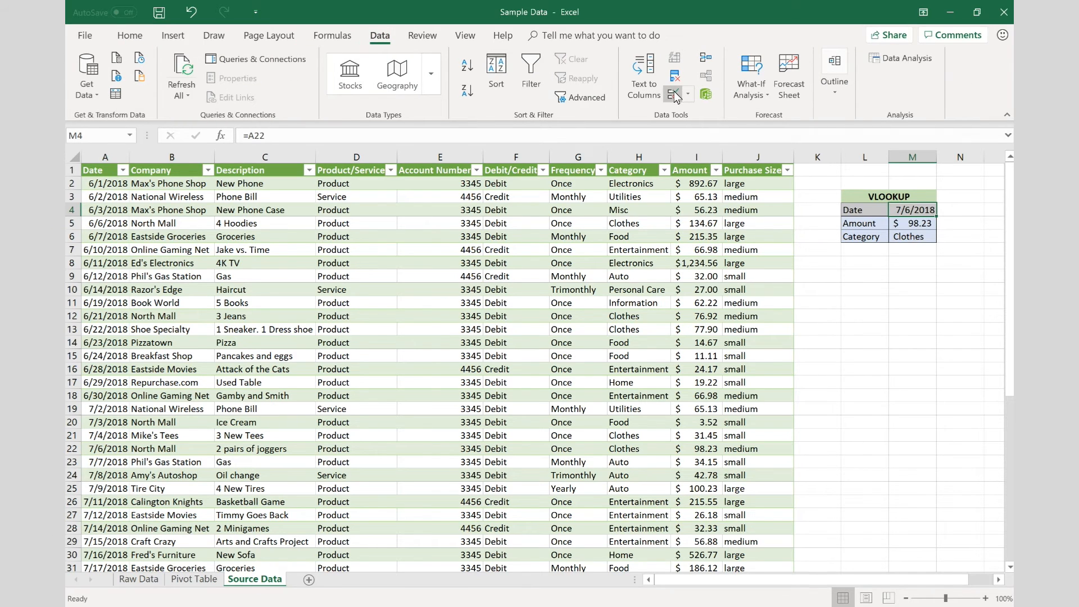
pyautogui.click(684, 95)
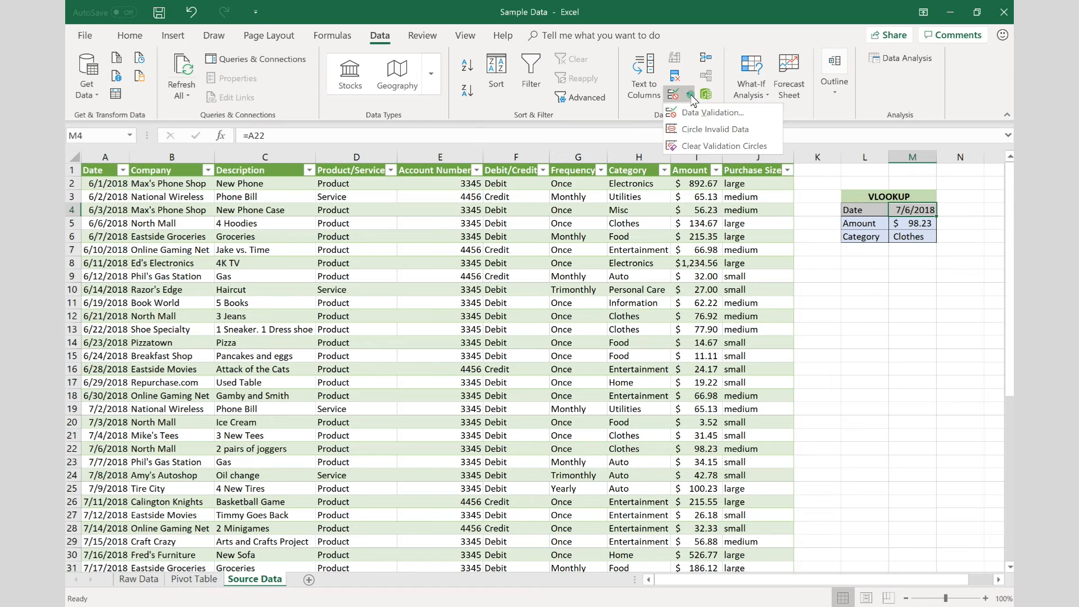
pyautogui.click(712, 113)
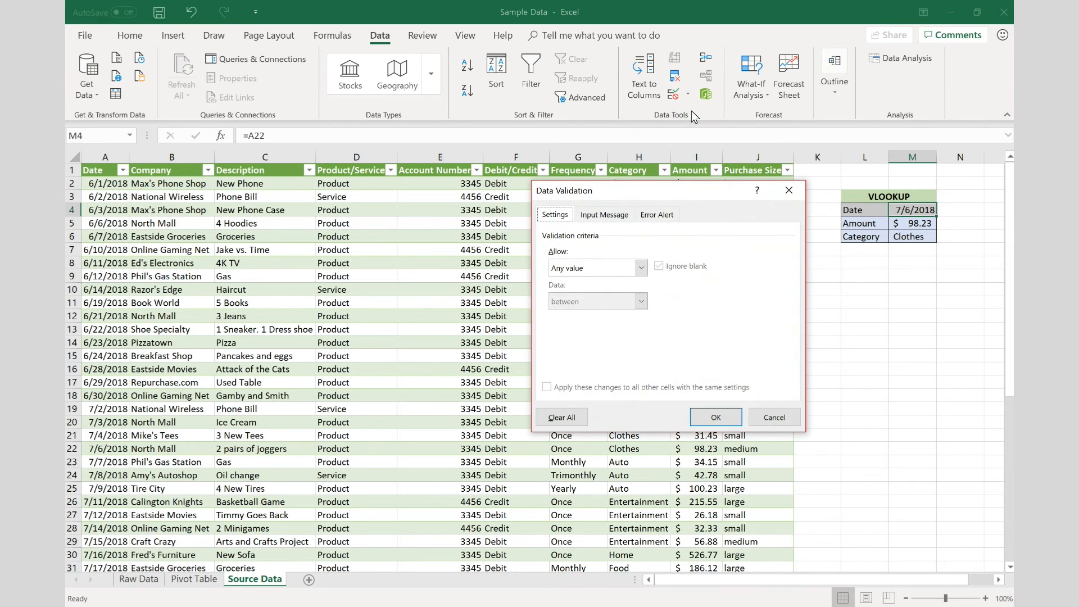
pyautogui.click(640, 267)
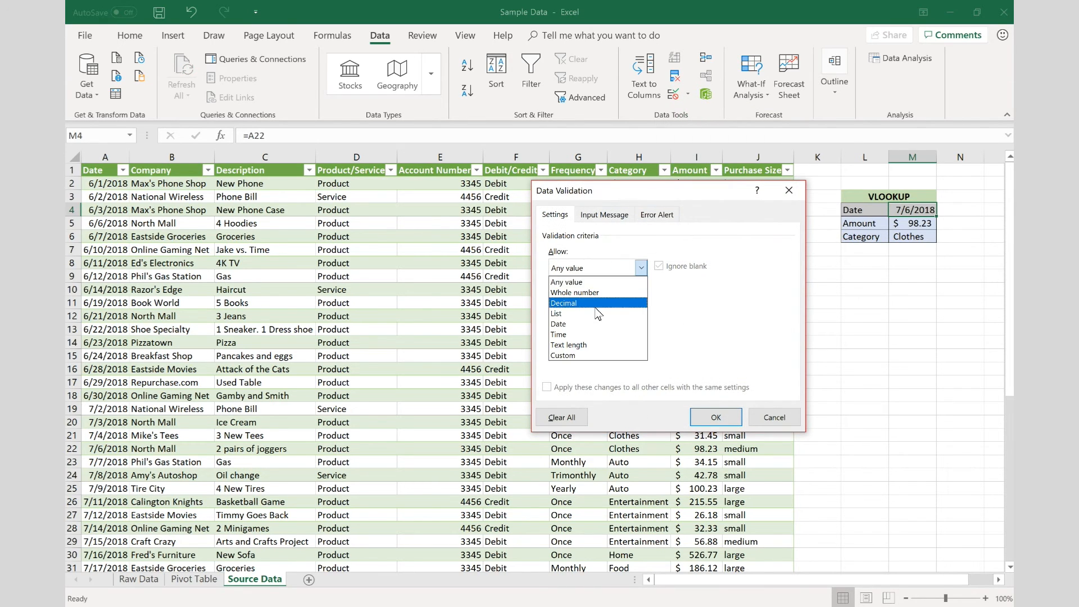
pyautogui.click(556, 313)
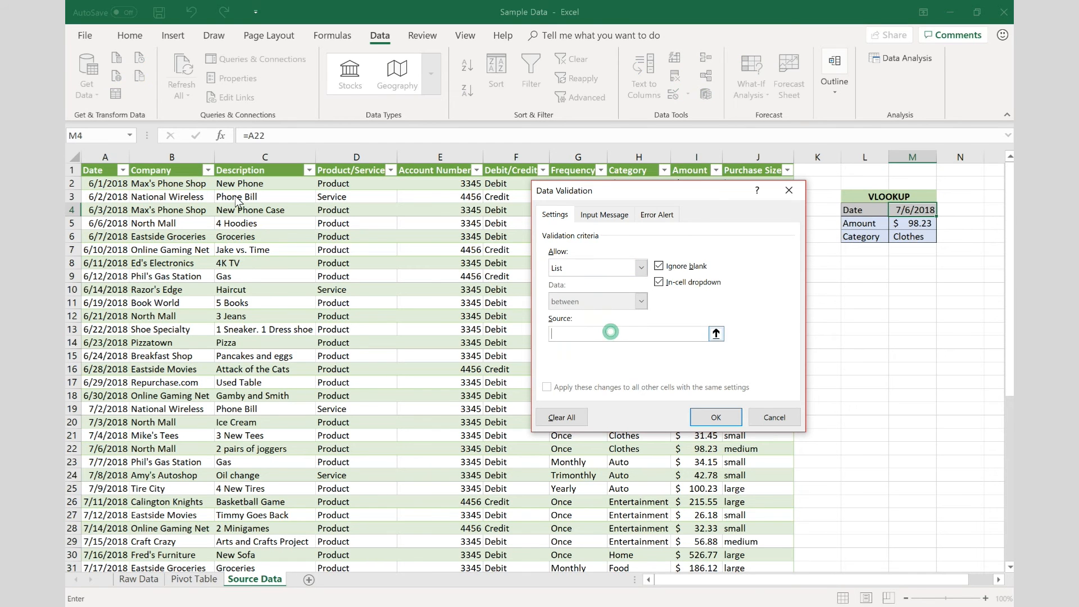
pyautogui.click(105, 183)
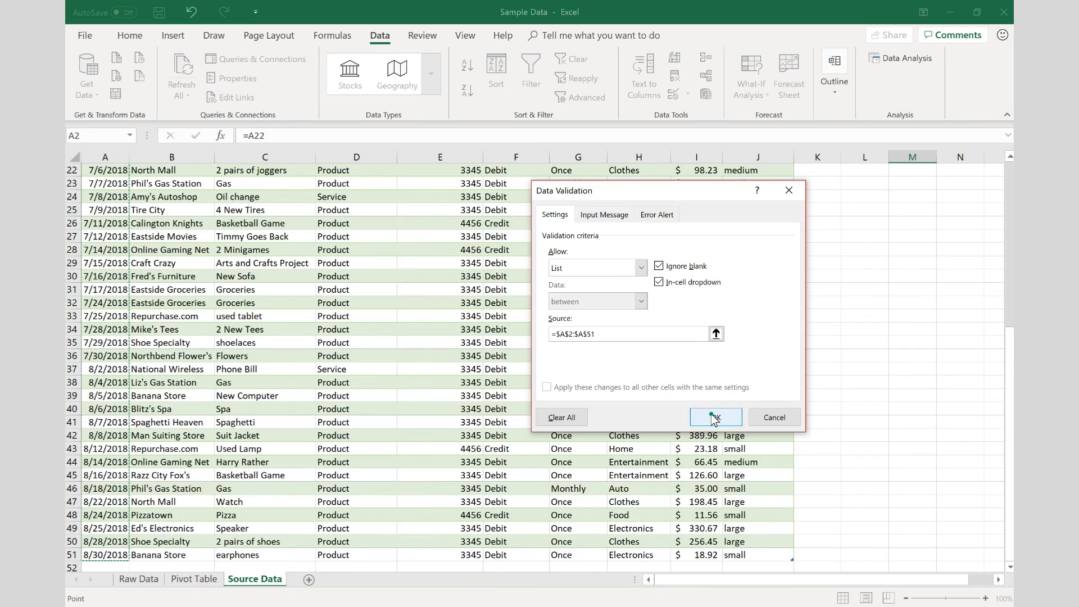
pyautogui.click(714, 417)
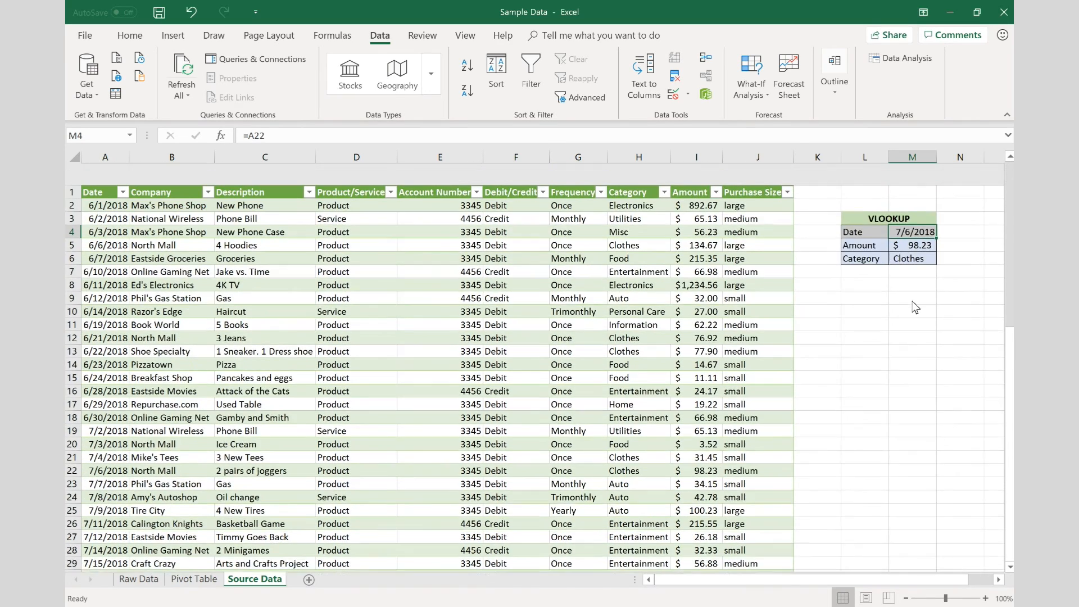
pyautogui.scroll(-3)
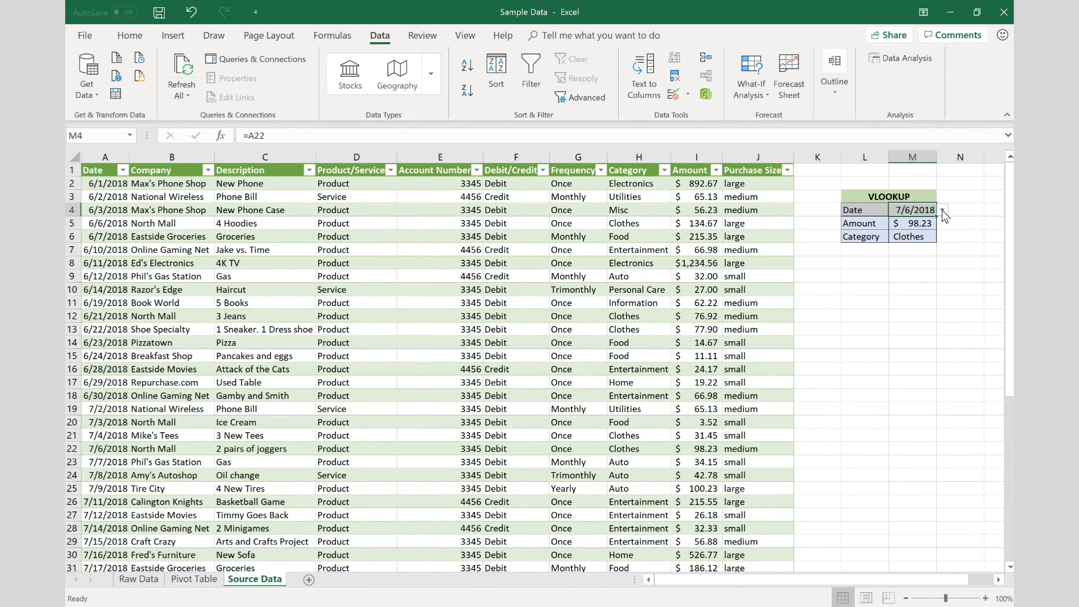
pyautogui.click(944, 209)
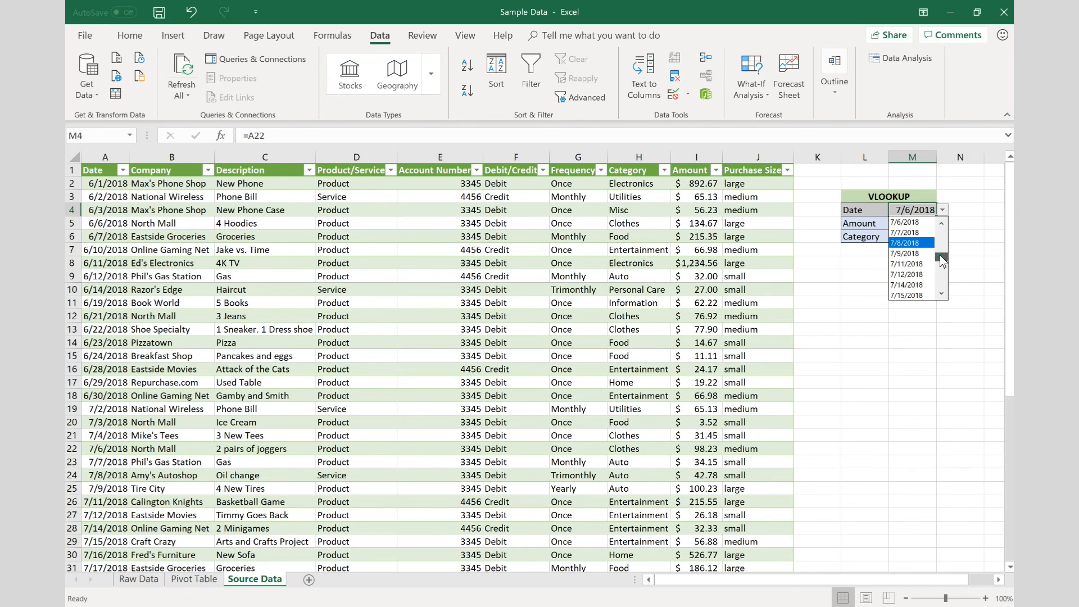
pyautogui.scroll(-3)
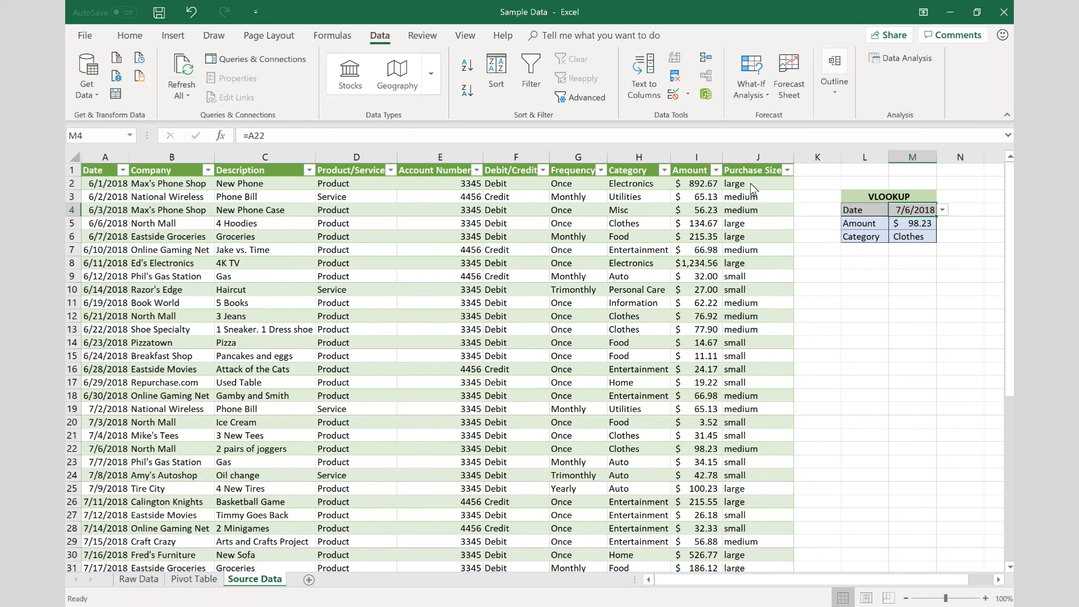
pyautogui.click(757, 183)
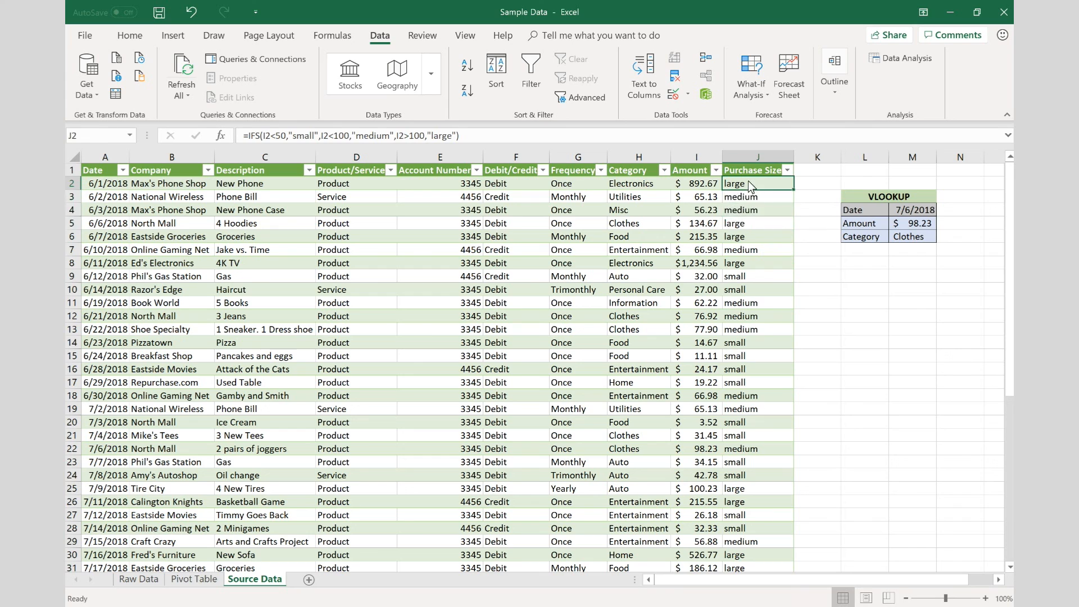
pyautogui.moveTo(736, 183); pyautogui.dragTo(736, 263)
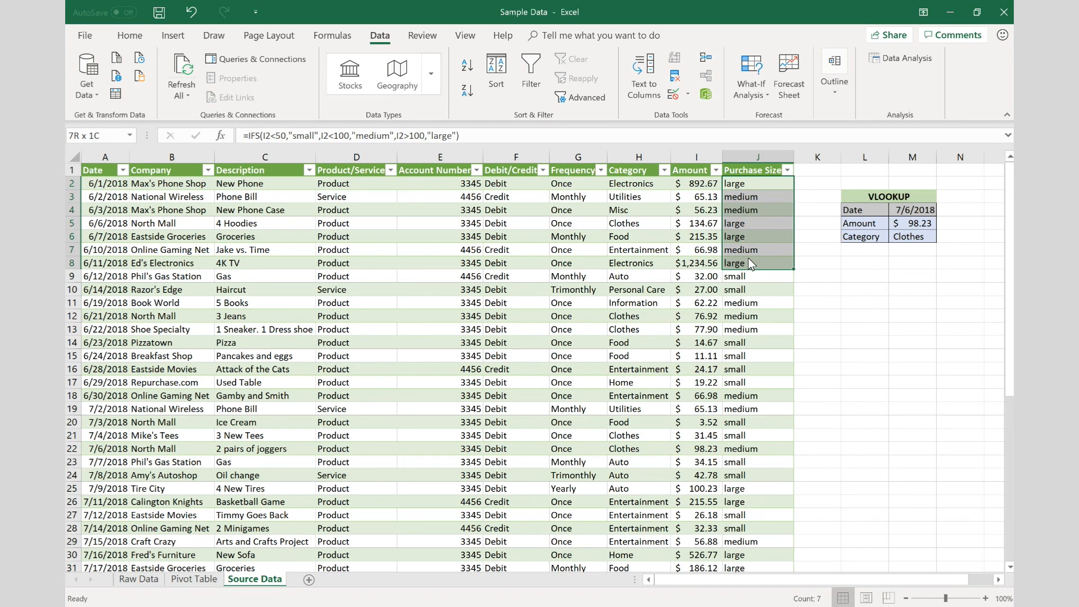
pyautogui.click(914, 209)
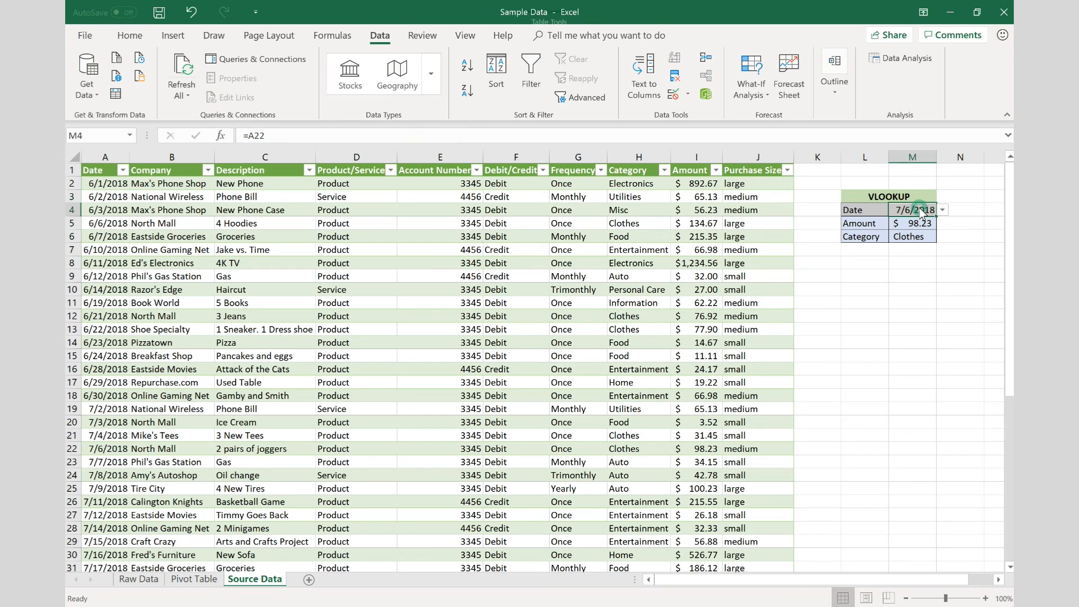